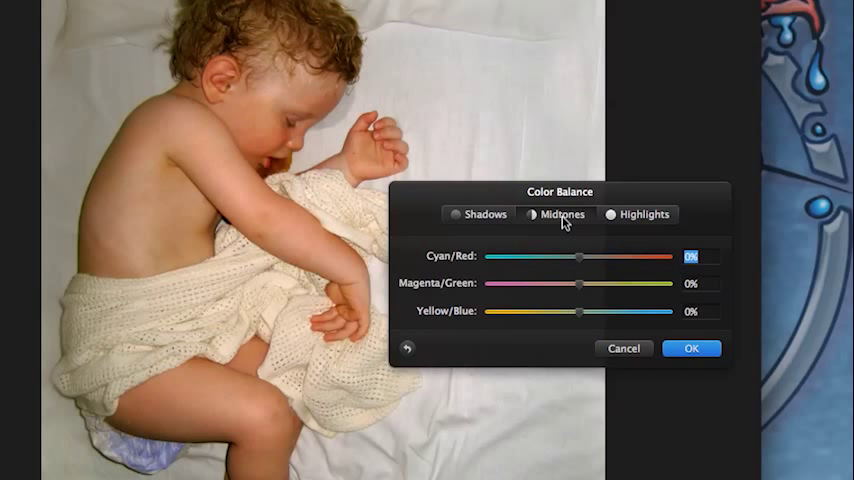
Nudge the first tonal range slightly toward red, yellow and magenta
left_click_drag(580, 256, 586, 264)
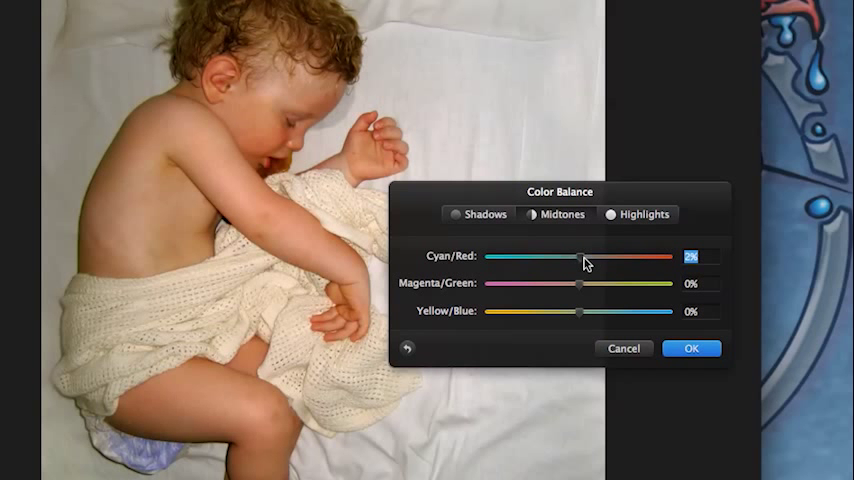
left_click_drag(588, 256, 588, 256)
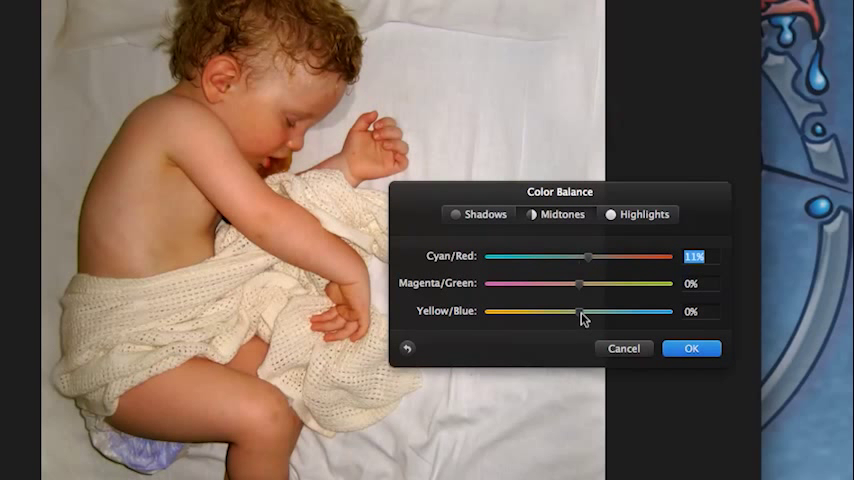
left_click_drag(582, 312, 576, 312)
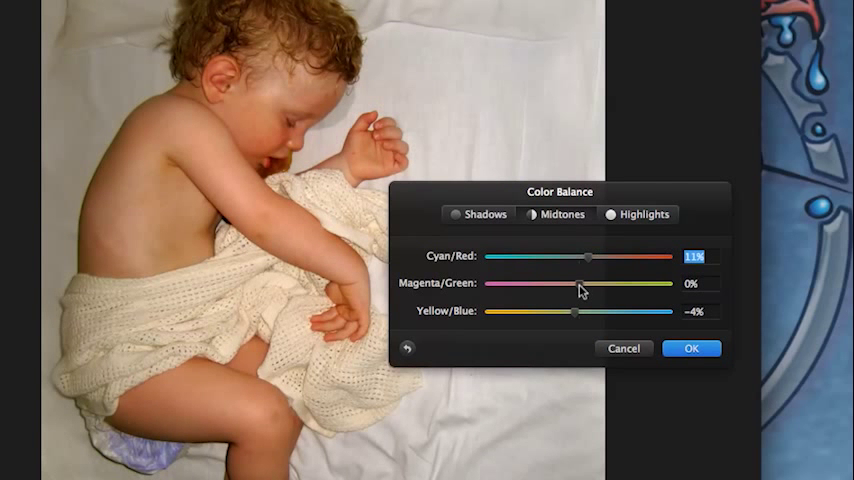
left_click_drag(580, 284, 576, 284)
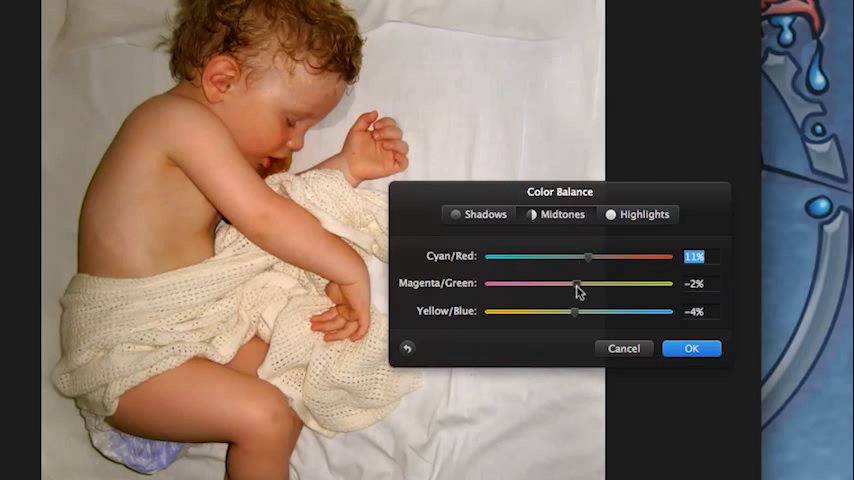
mouse_move(504, 224)
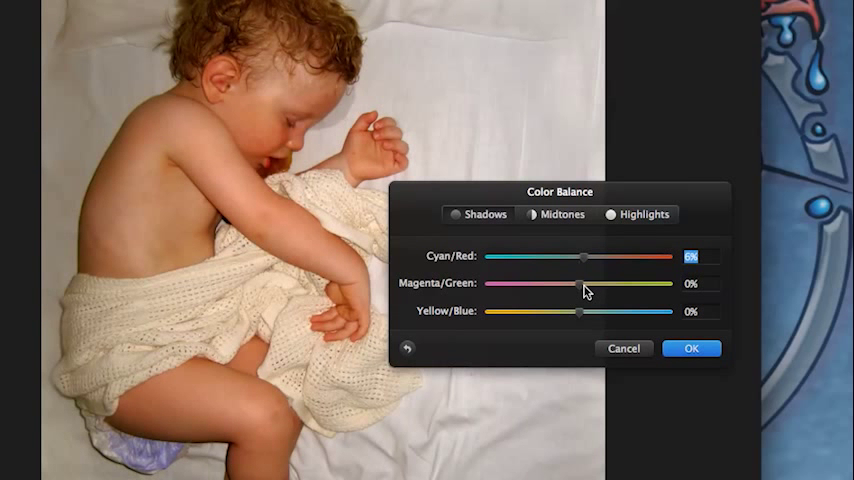
Preview a strong magenta tint on the midtones, then settle on a slight magenta shift
left_click_drag(580, 290, 578, 290)
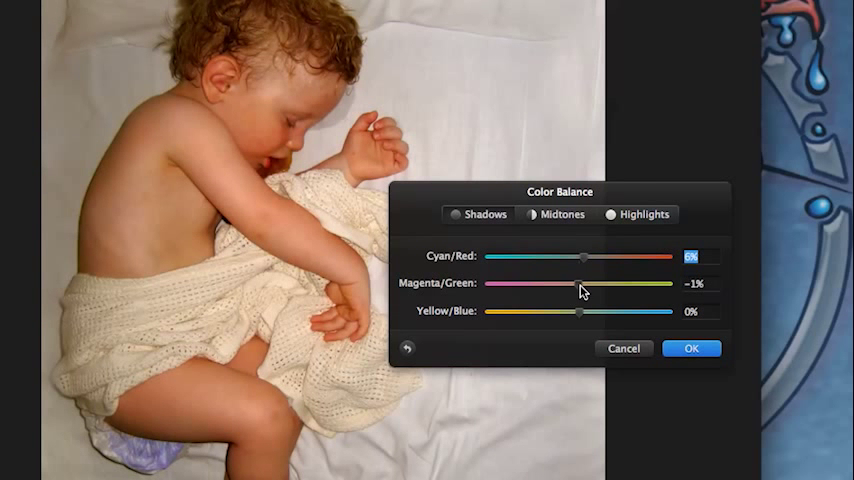
left_click_drag(584, 284, 578, 292)
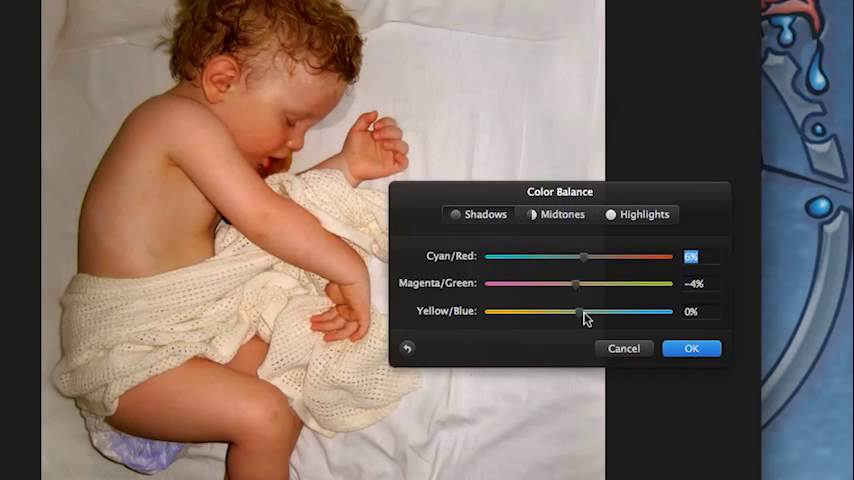
left_click_drag(590, 284, 576, 284)
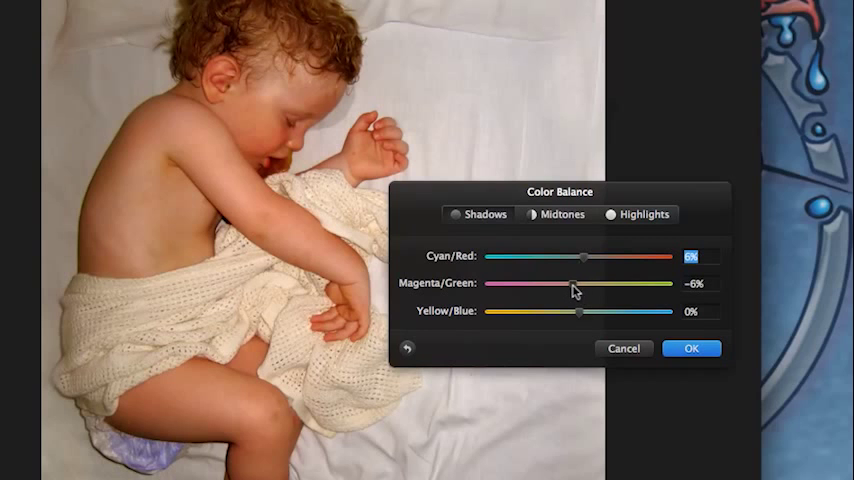
left_click_drag(578, 284, 508, 284)
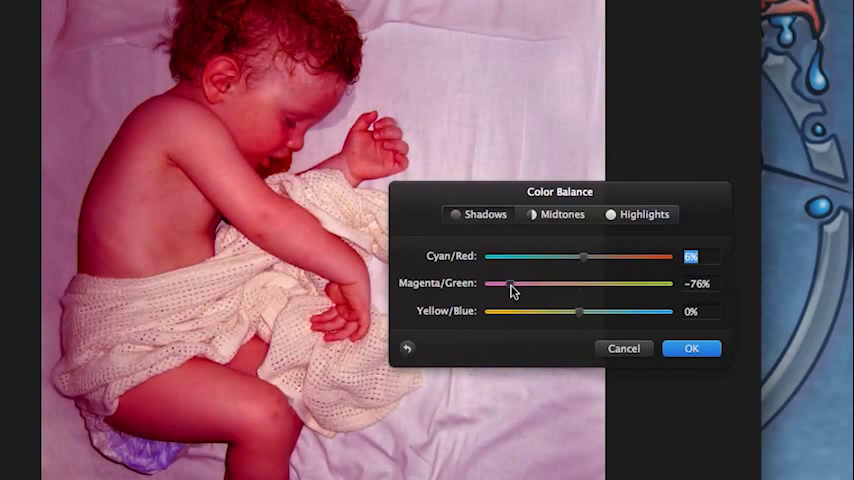
left_click_drag(504, 288, 576, 288)
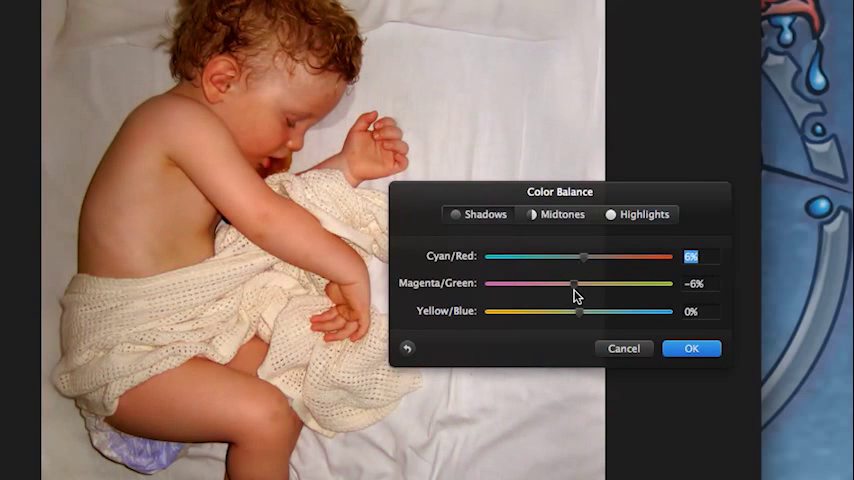
left_click_drag(576, 284, 582, 284)
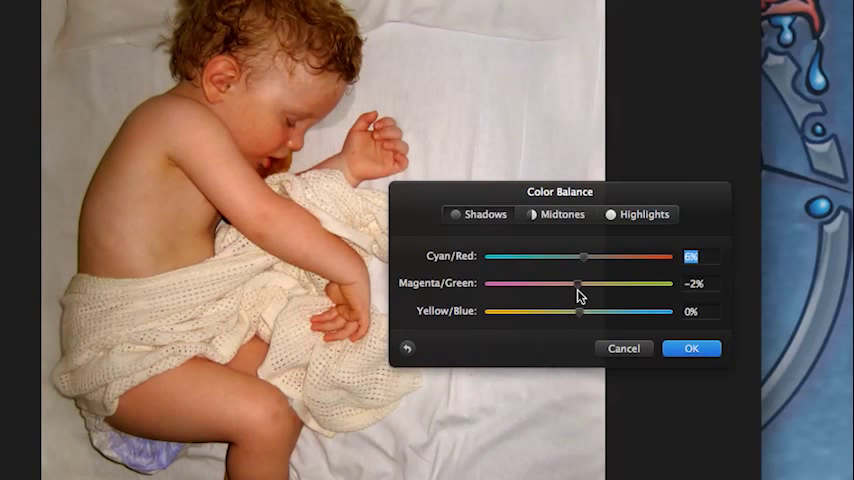
Shift the highlights slightly toward blue and cyan
left_click(636, 214)
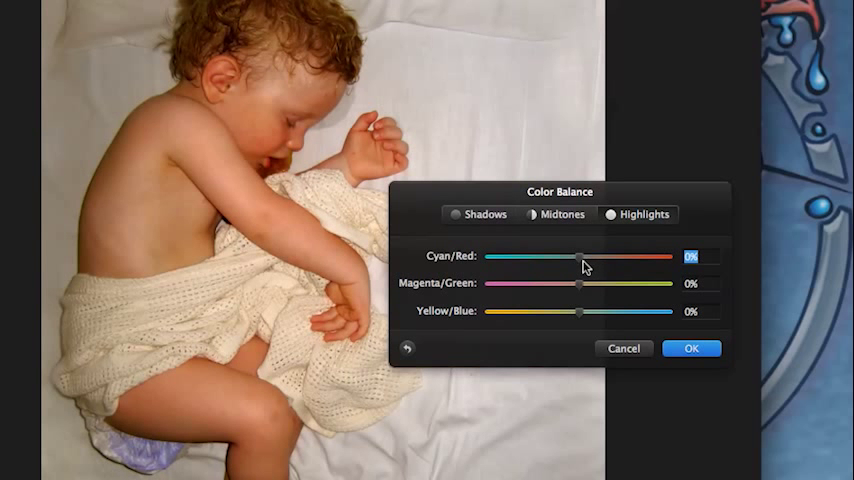
mouse_move(584, 318)
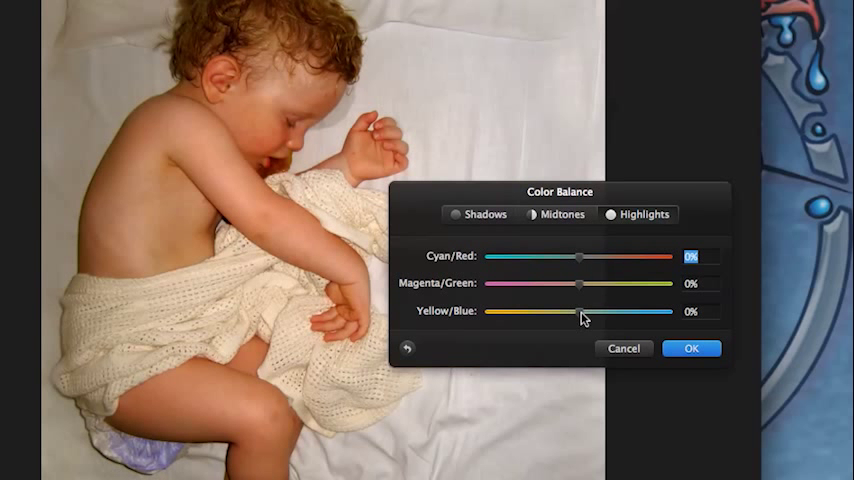
left_click_drag(580, 312, 586, 312)
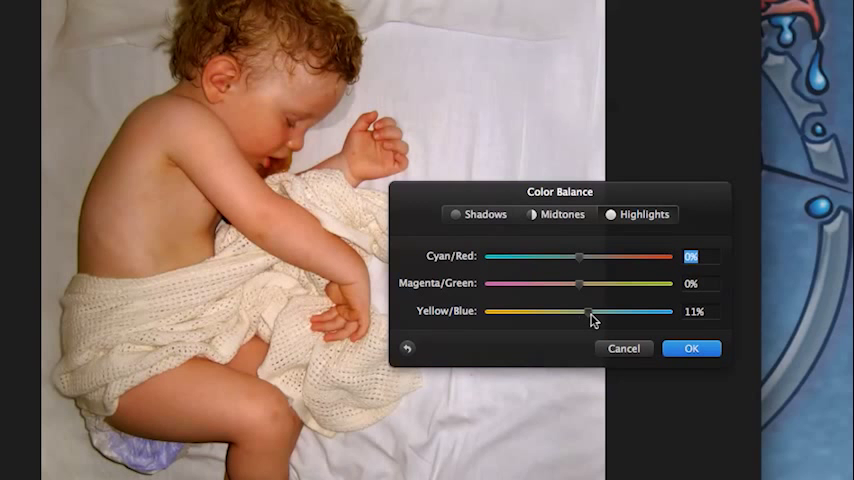
mouse_move(584, 264)
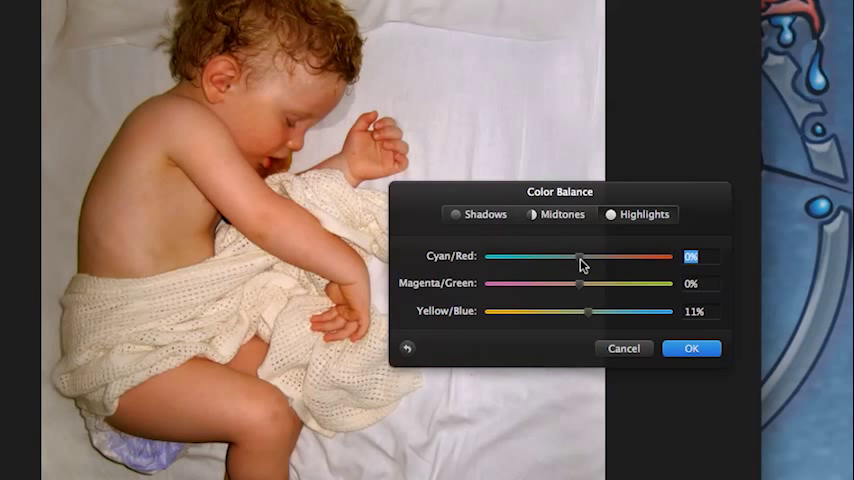
left_click_drag(588, 256, 578, 256)
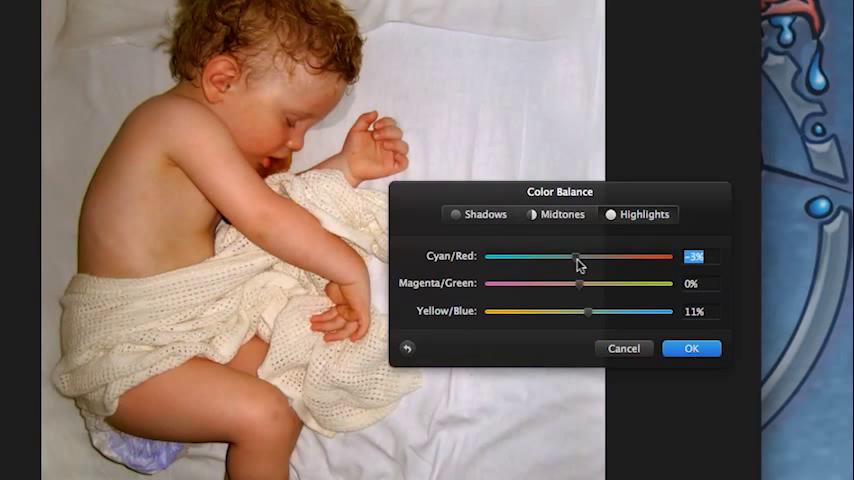
Return to the midtones and add a touch more magenta and blue
left_click(556, 214)
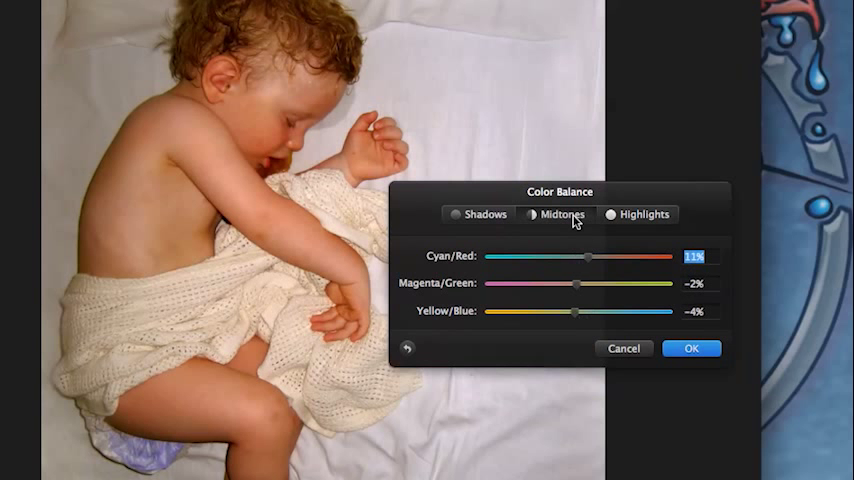
mouse_move(576, 318)
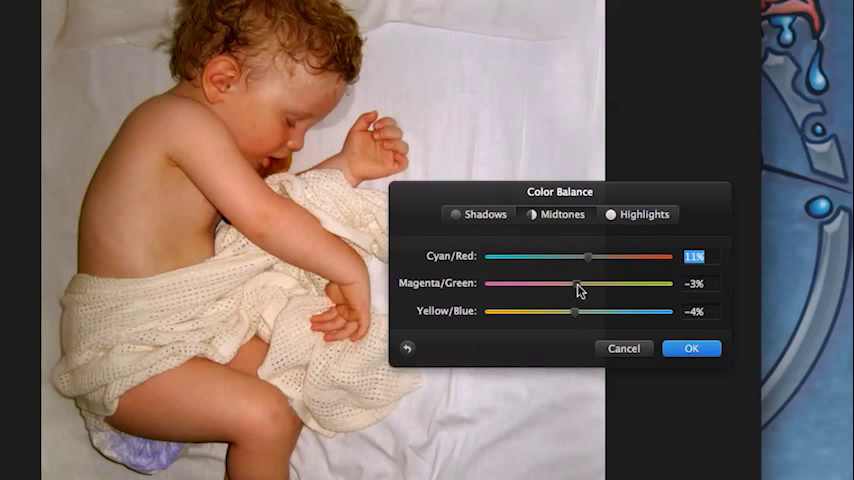
left_click_drag(576, 284, 570, 284)
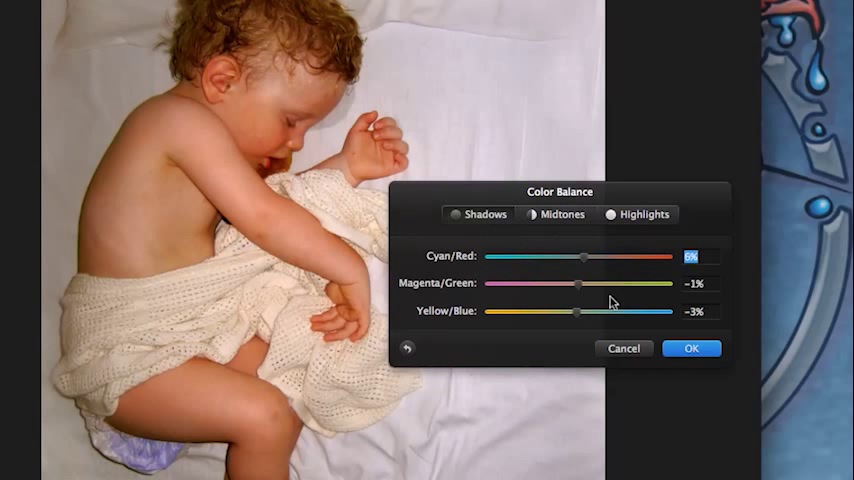
left_click_drag(584, 284, 576, 284)
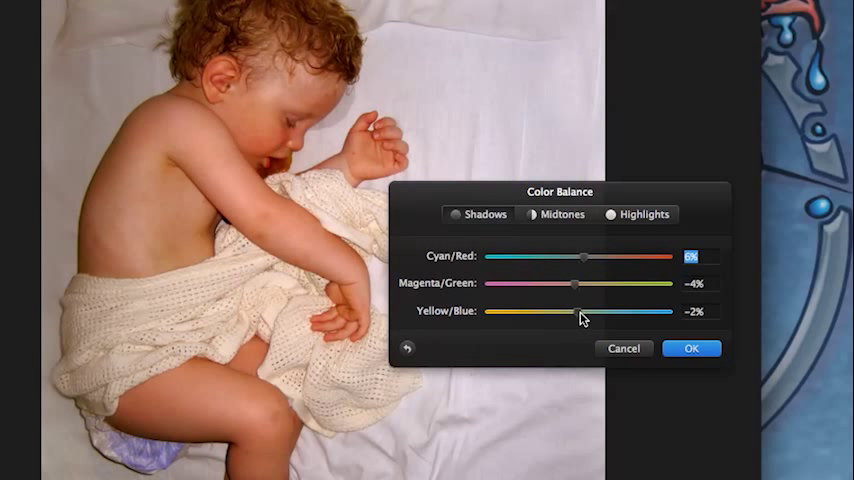
left_click_drag(578, 312, 588, 312)
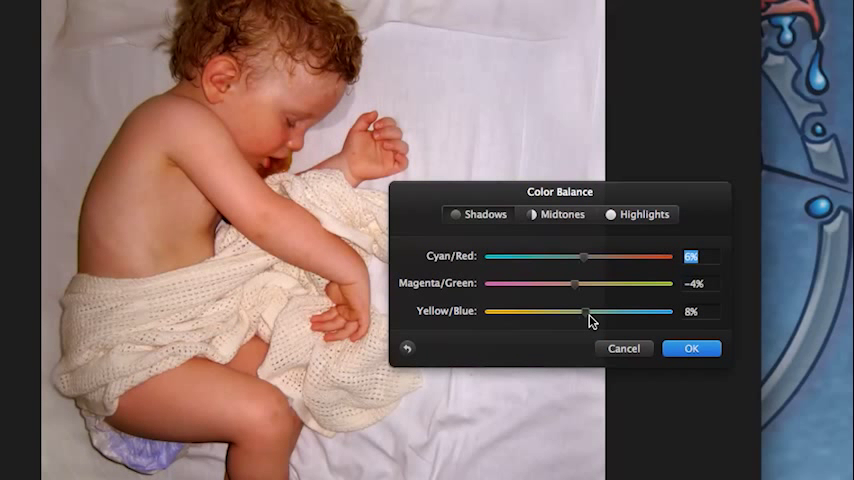
mouse_move(444, 32)
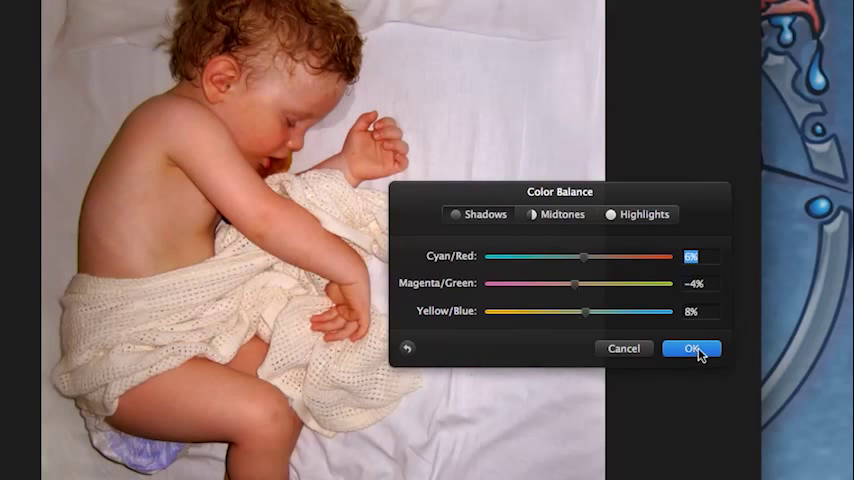
Apply the colour balance correction and return to the full photo with its layers
left_click(692, 348)
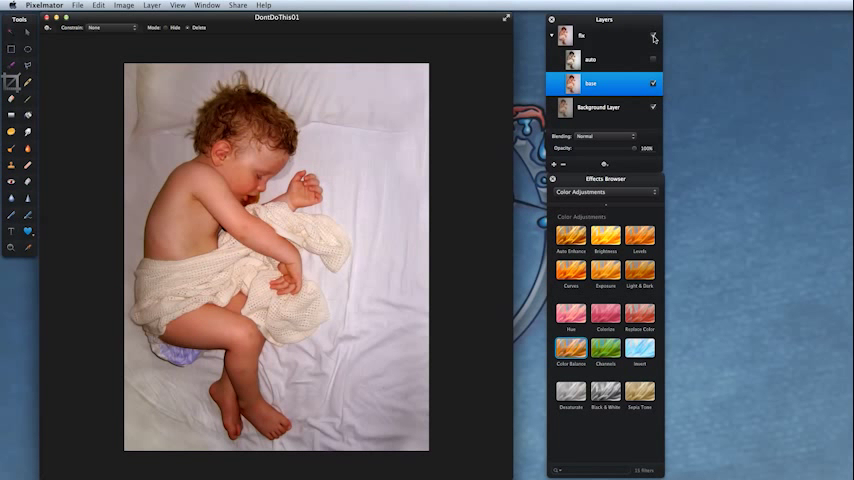
left_click(652, 36)
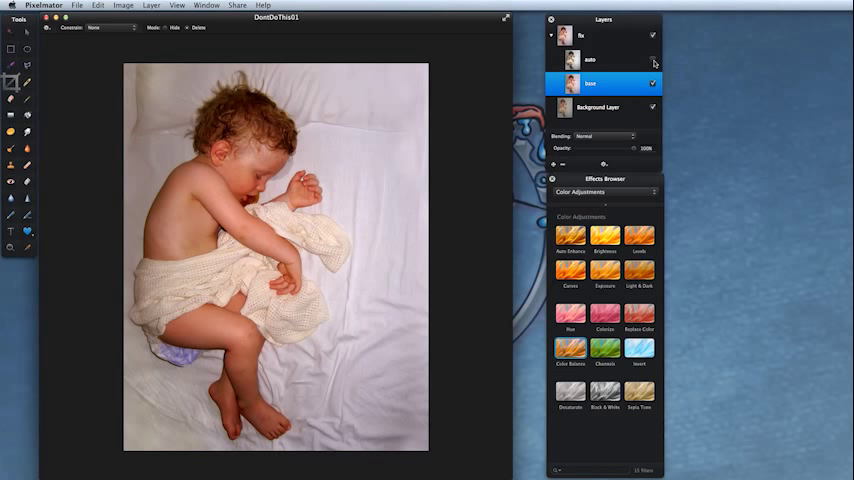
Duplicate the background layer into the top of the fix group and rename it 'curves'
left_click(600, 108)
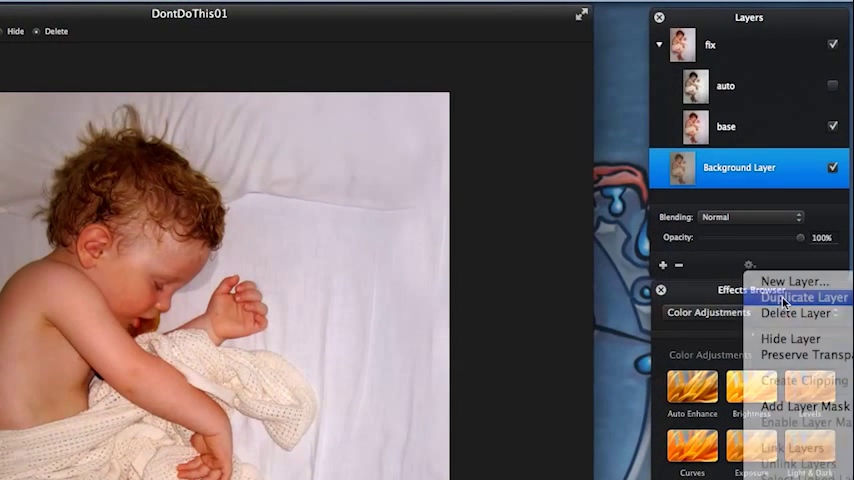
left_click(804, 296)
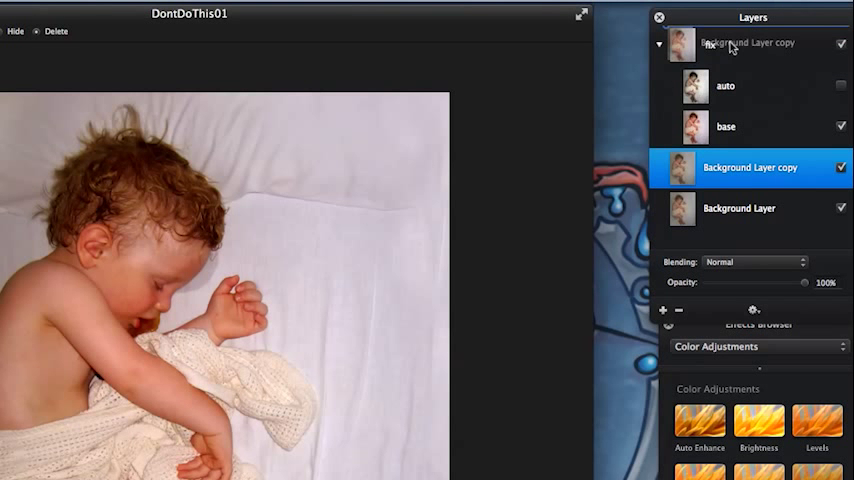
left_click(764, 86)
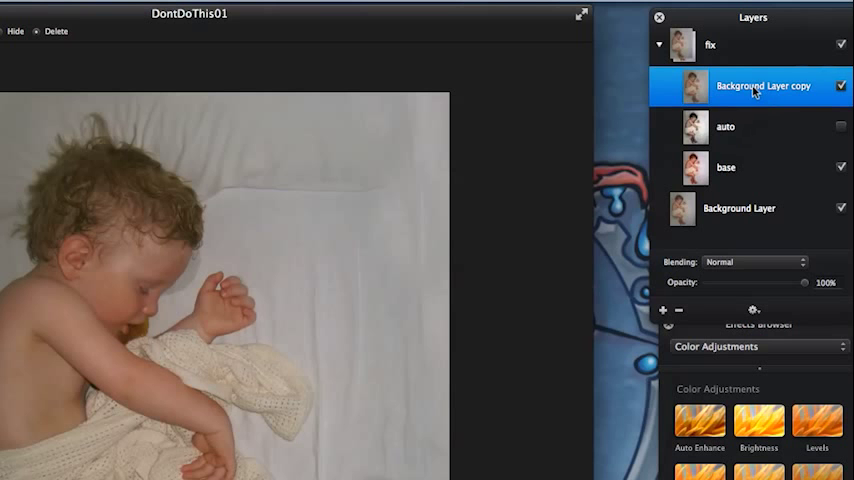
double_click(764, 86)
type("curves")
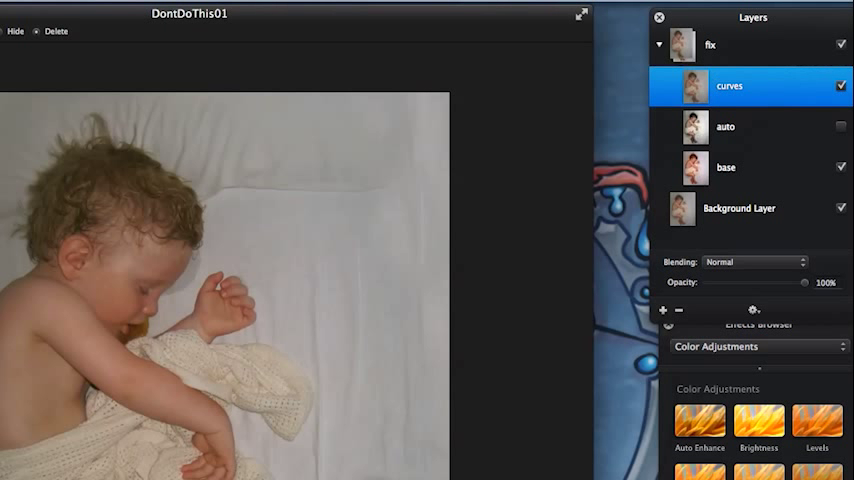
scroll("down", 3)
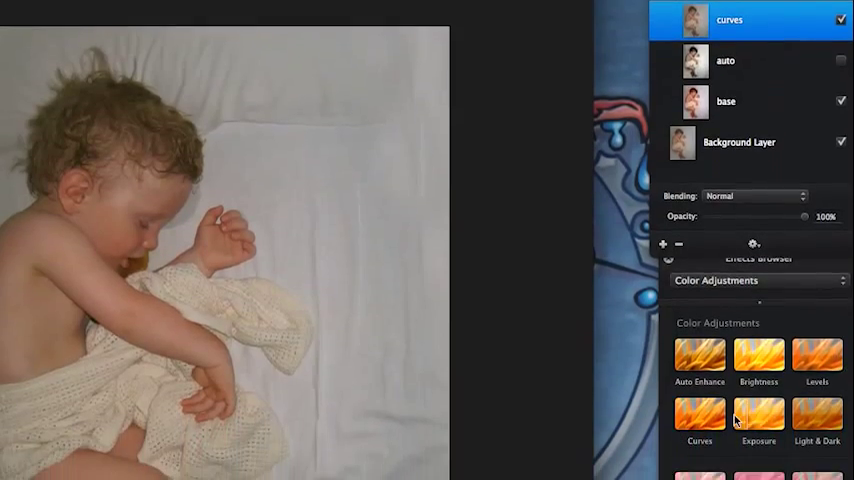
Drag the Curves effect from Color Adjustments onto the photo to open its dialog
scroll("down", 3)
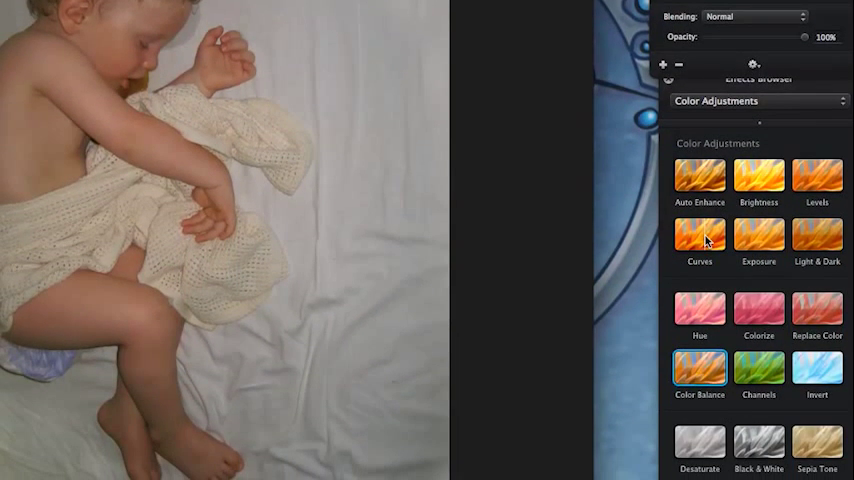
left_click_drag(700, 238, 142, 180)
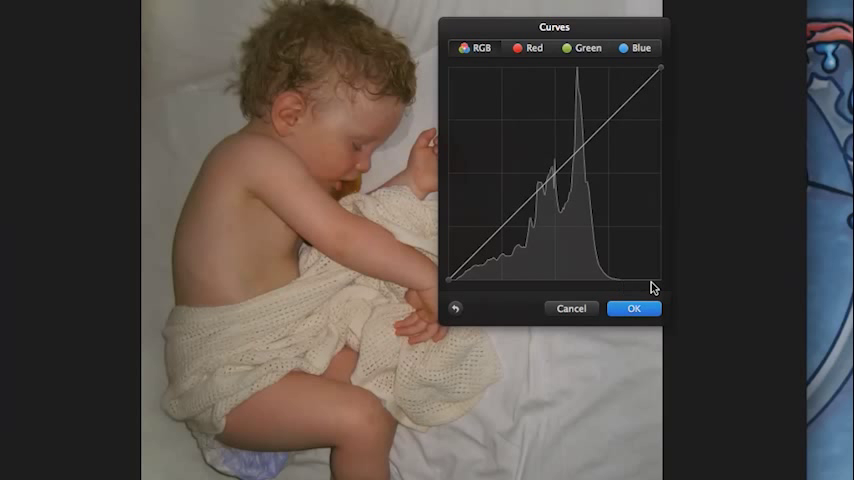
mouse_move(622, 288)
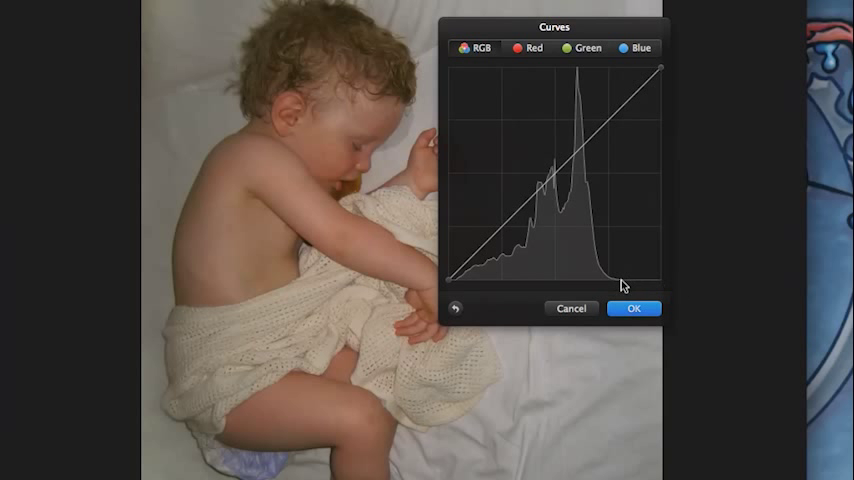
mouse_move(458, 284)
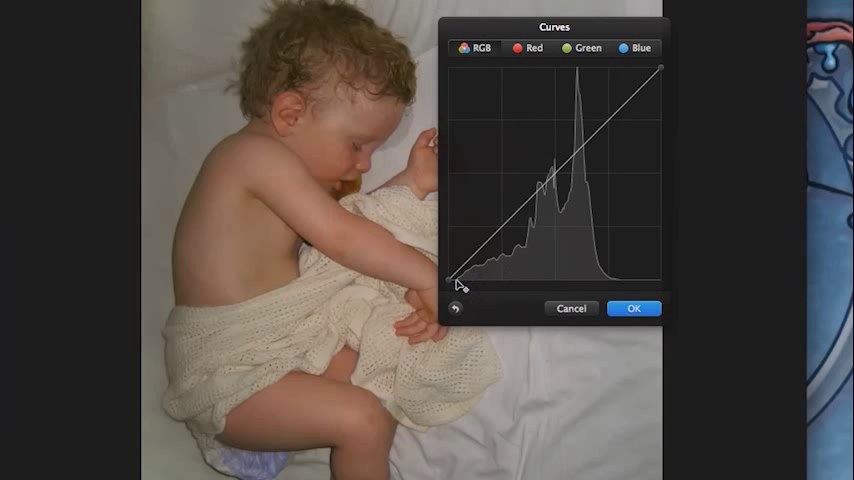
mouse_move(460, 290)
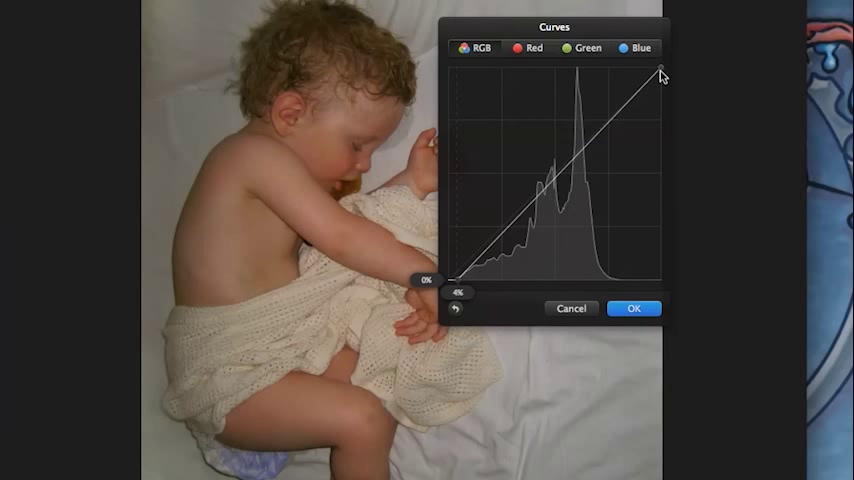
Pull the curve's white point left to about 79% input to brighten highlights
left_click_drag(660, 74, 650, 70)
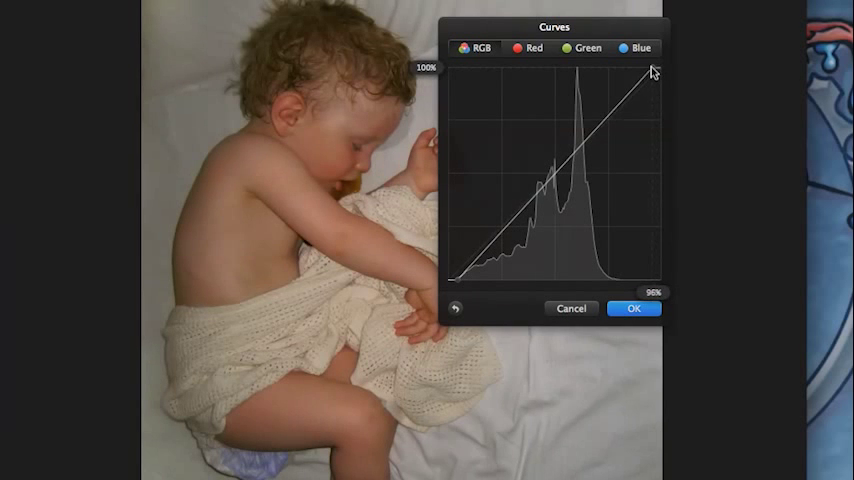
left_click_drag(648, 72, 616, 76)
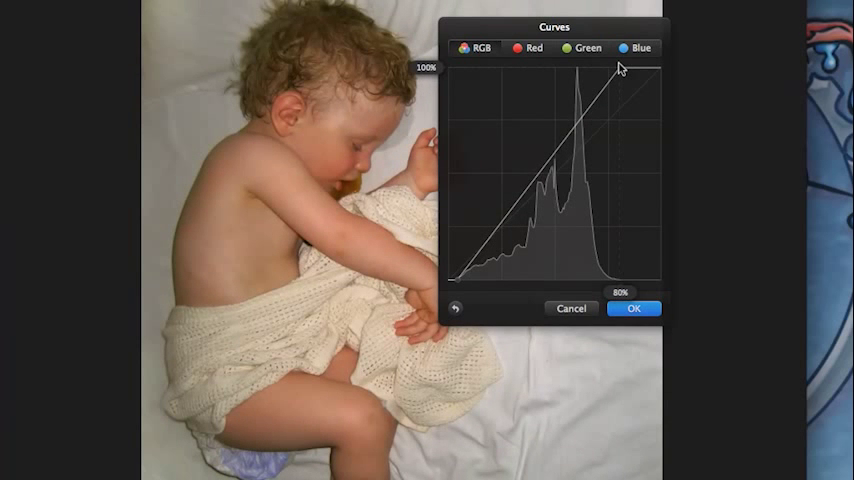
left_click_drag(614, 72, 614, 74)
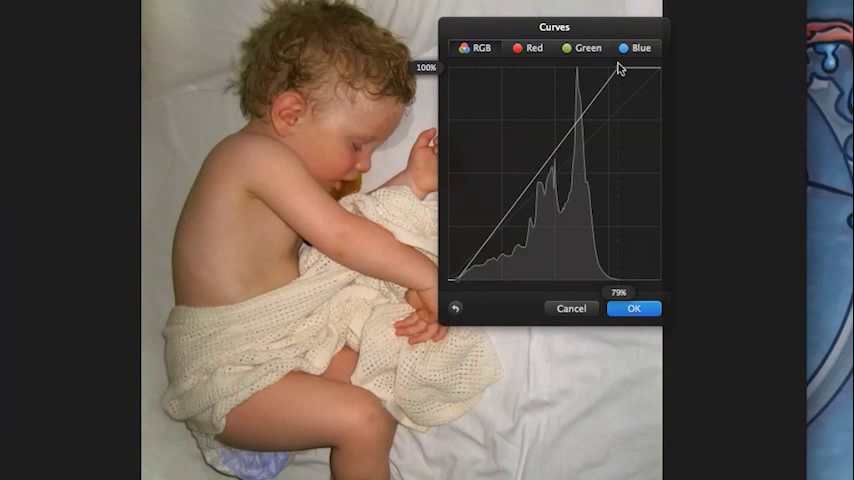
left_click_drag(616, 68, 468, 280)
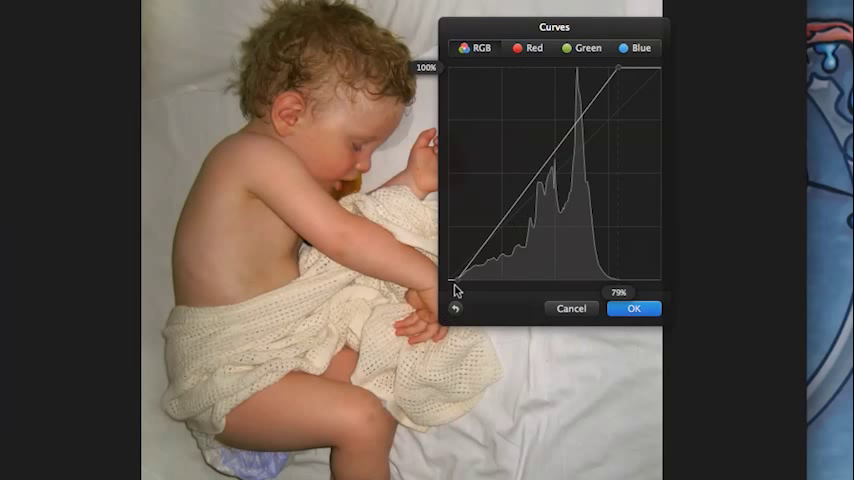
mouse_move(622, 70)
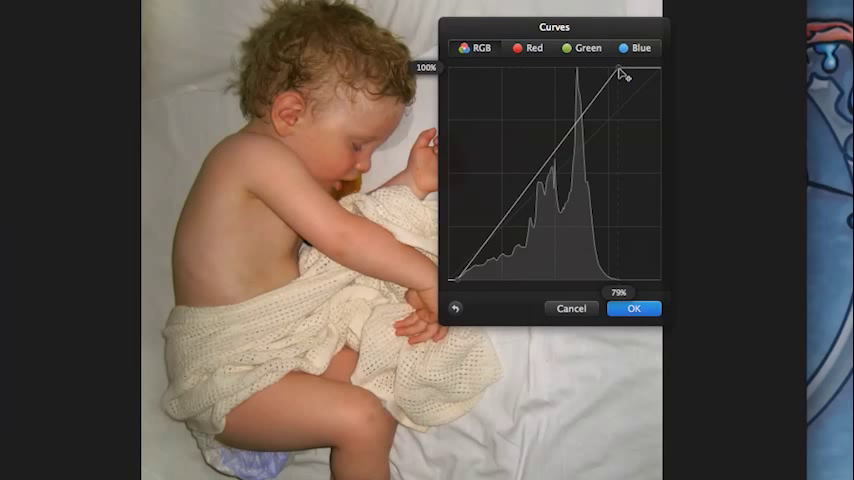
Add a point at 50% on the RGB curve and lift it to brighten midtones
left_click_drag(620, 72, 550, 170)
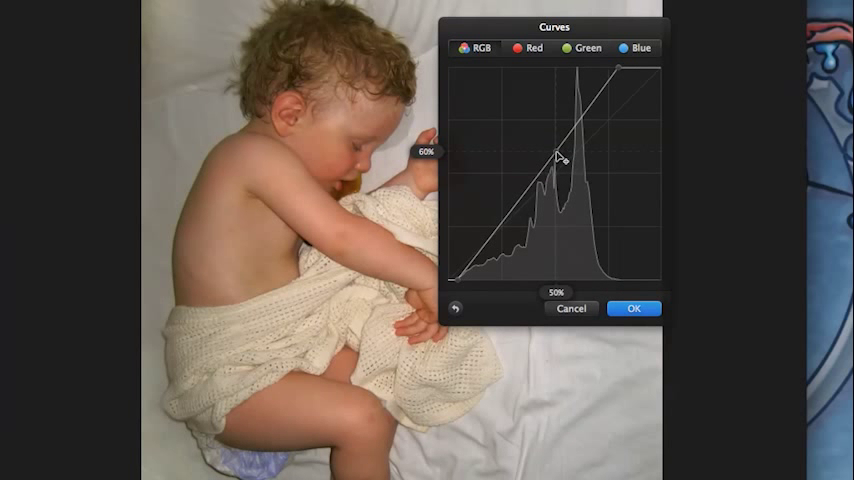
left_click_drag(560, 156, 560, 158)
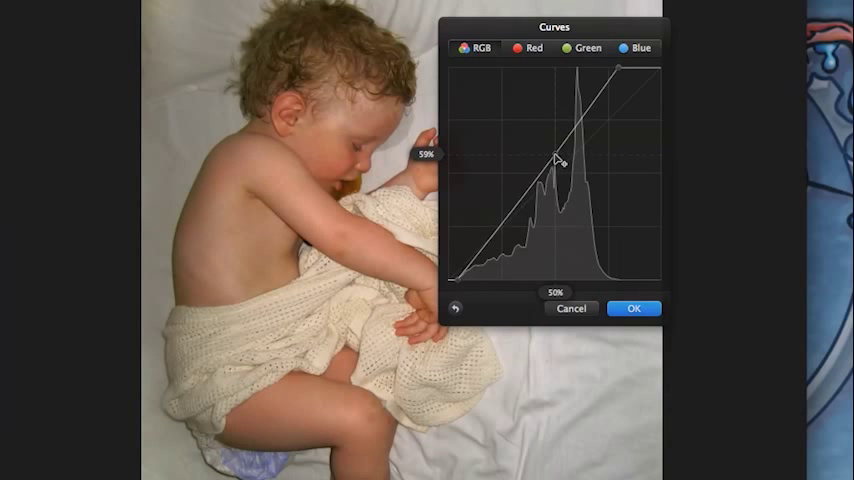
left_click_drag(560, 162, 558, 152)
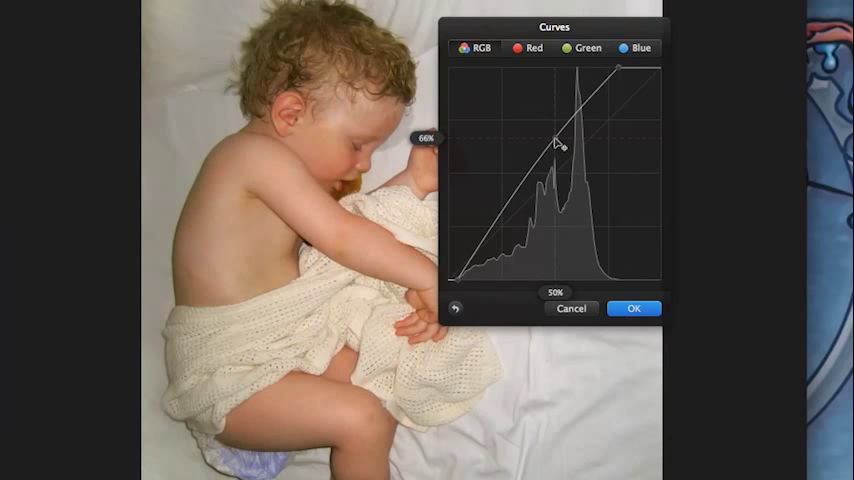
left_click_drag(560, 140, 560, 180)
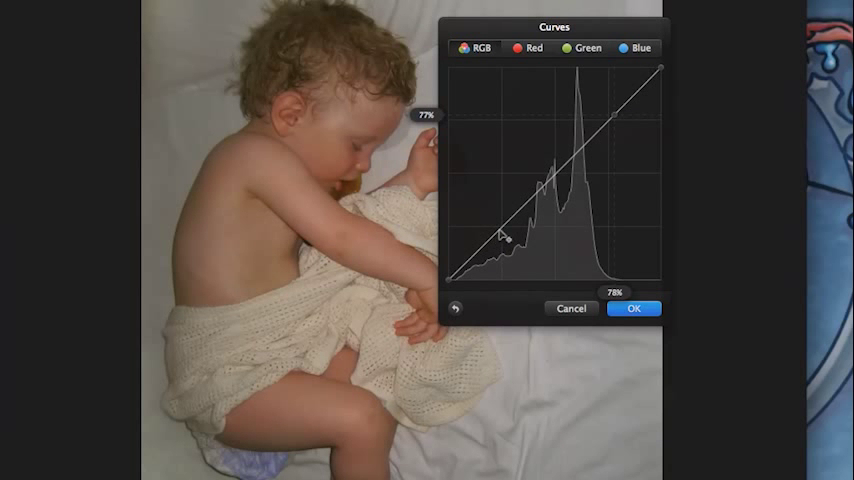
Add a shadow point and bend the RGB curve into an S for deeper shadows and contrast
left_click_drag(504, 232, 500, 244)
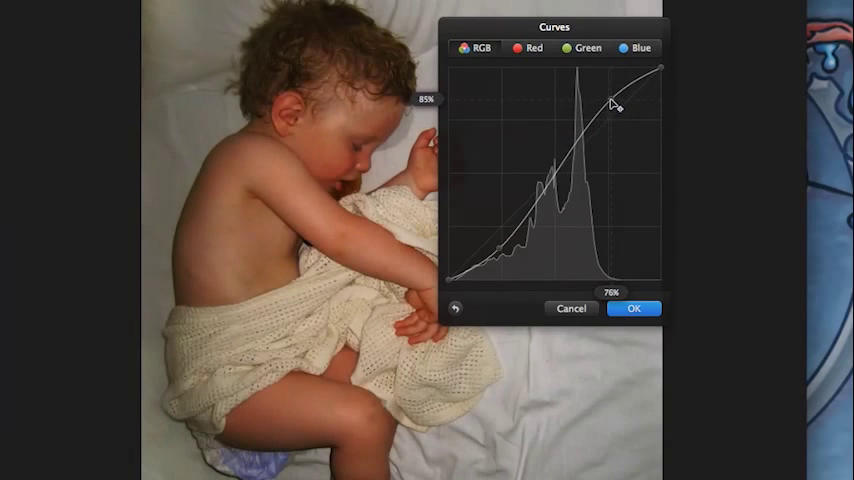
left_click_drag(616, 108, 516, 256)
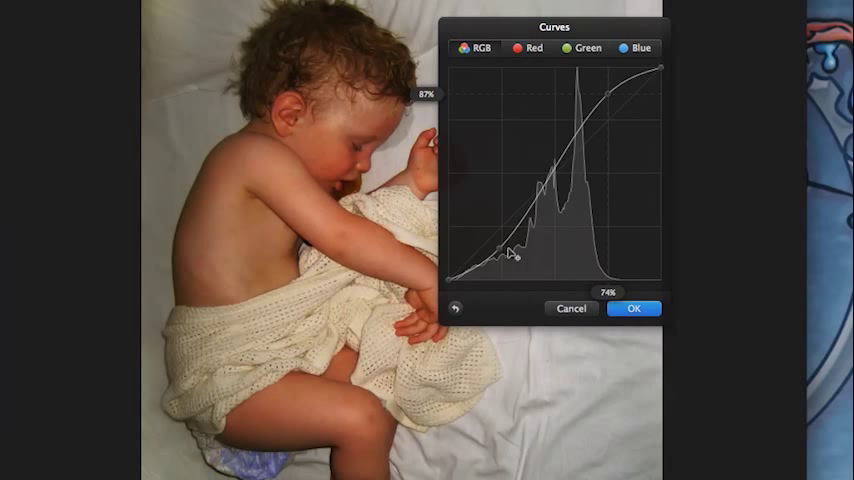
left_click_drag(516, 252, 656, 70)
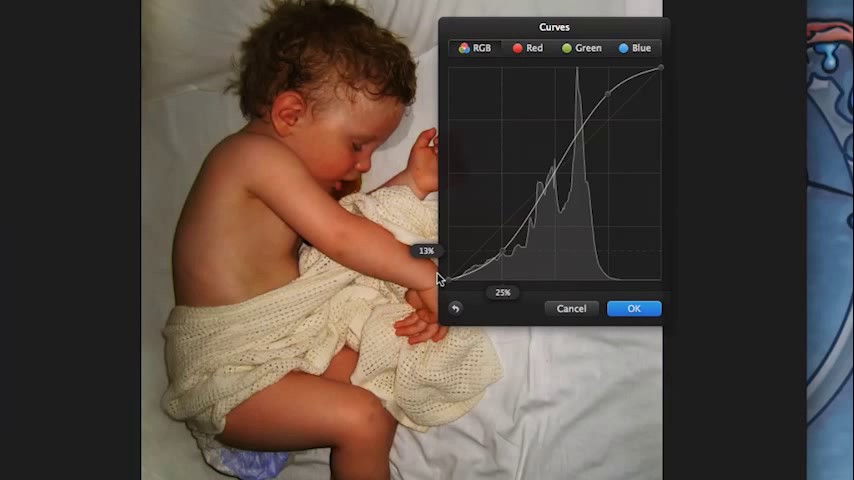
mouse_move(344, 166)
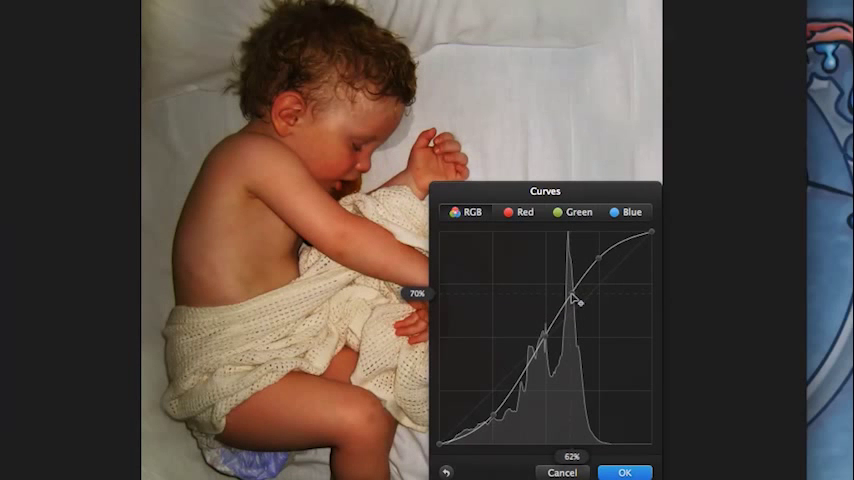
Drop the midtone point to preview a washed-out look, then restore the contrasty S-curve
left_click_drag(576, 300, 578, 318)
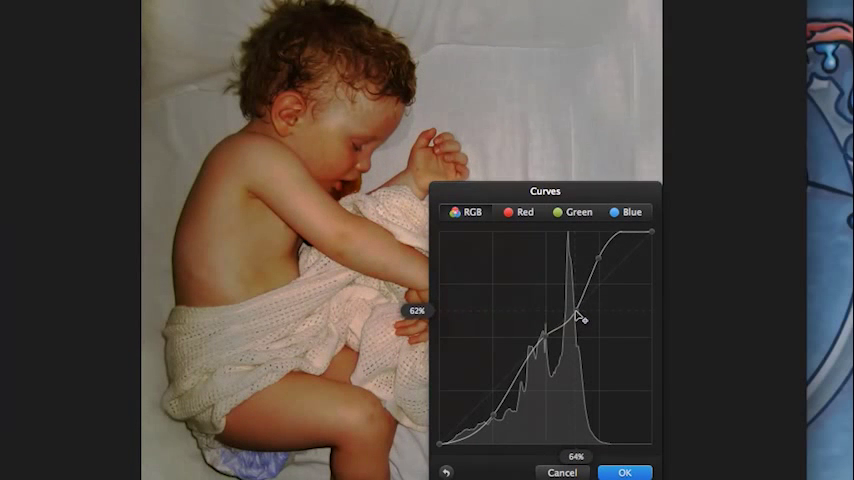
left_click_drag(576, 316, 580, 322)
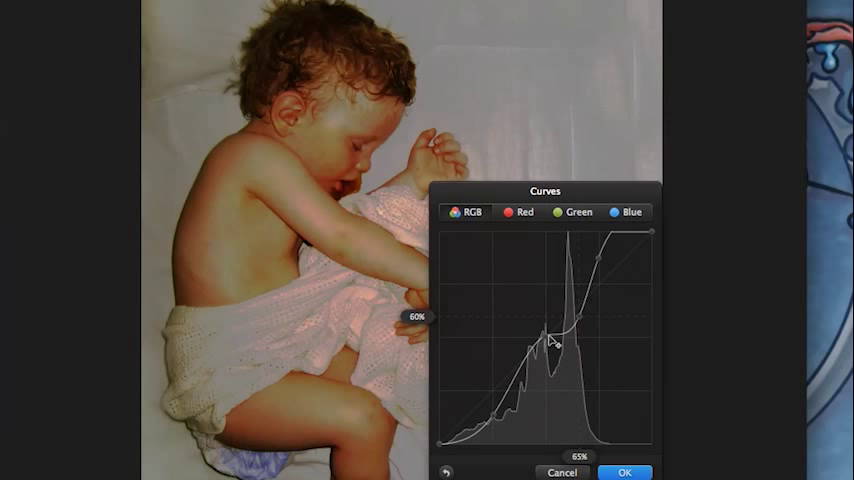
mouse_move(378, 312)
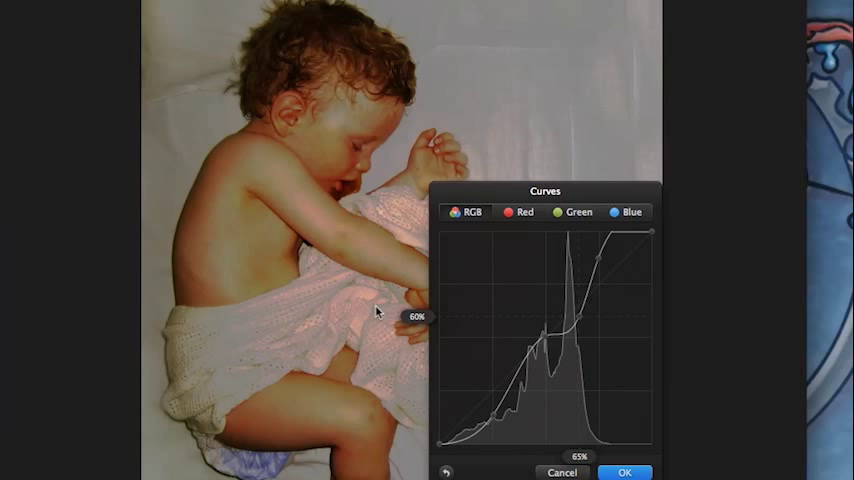
mouse_move(582, 324)
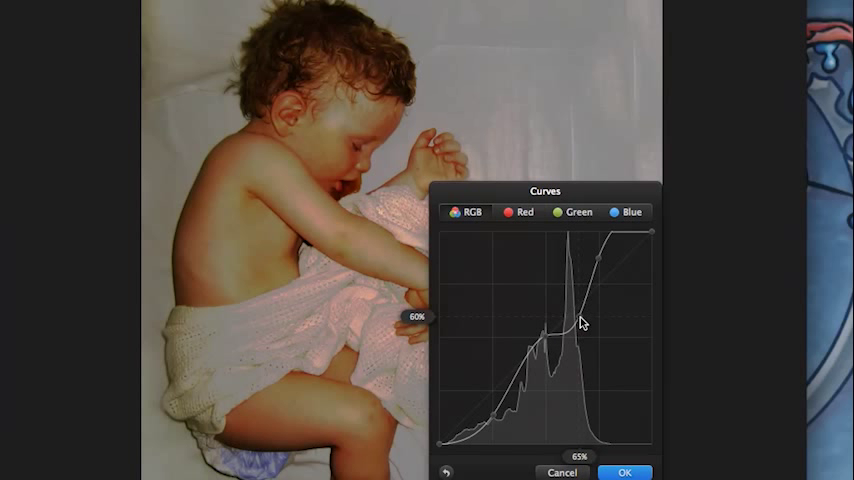
left_click_drag(580, 324, 604, 260)
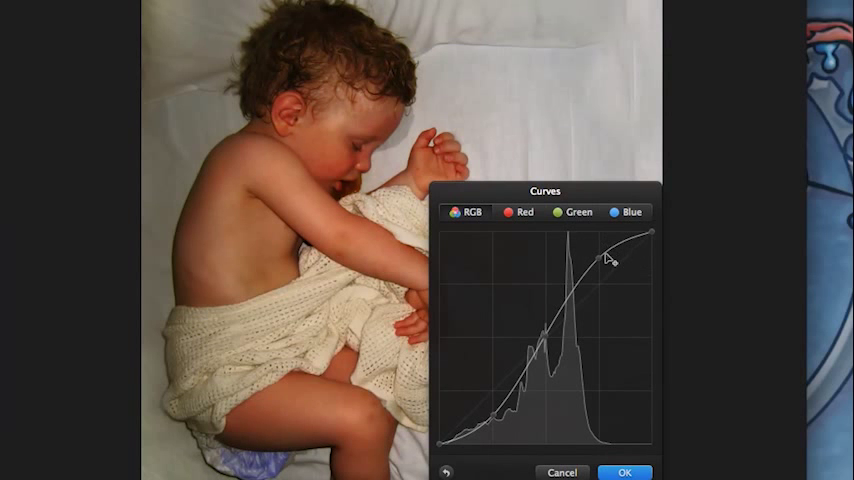
mouse_move(528, 216)
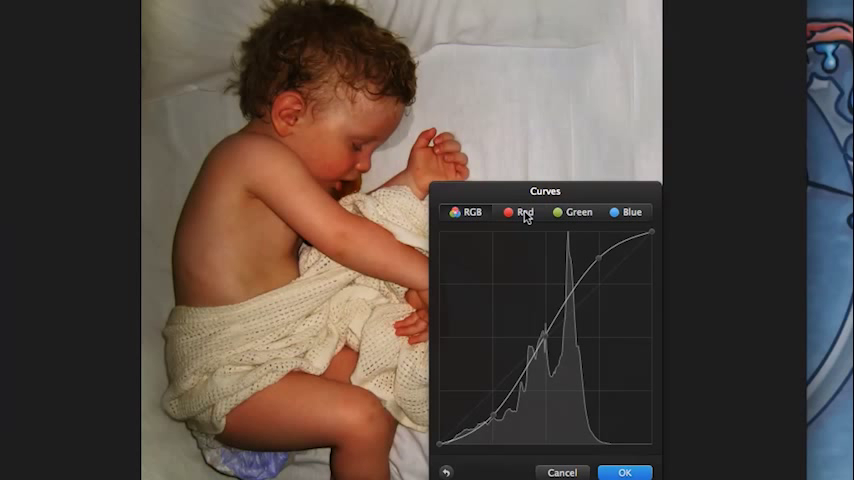
Tweak shadow and midtone points on the Red channel curve, then view the Green channel
left_click(524, 212)
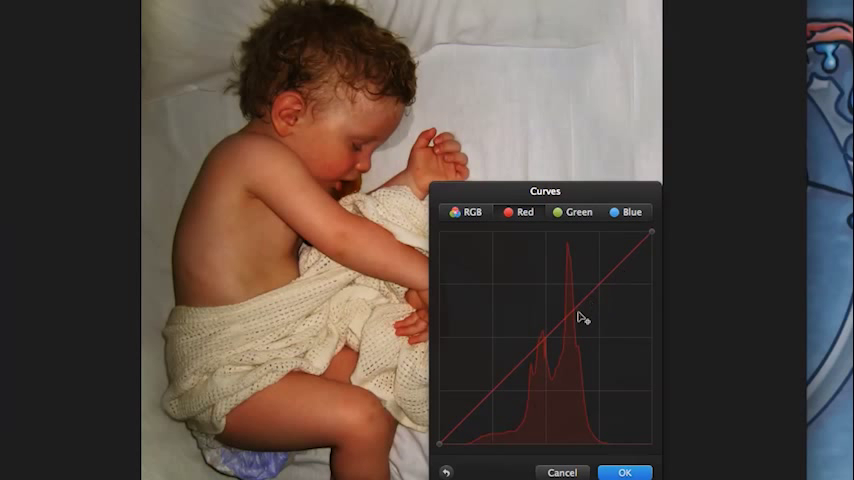
mouse_move(576, 320)
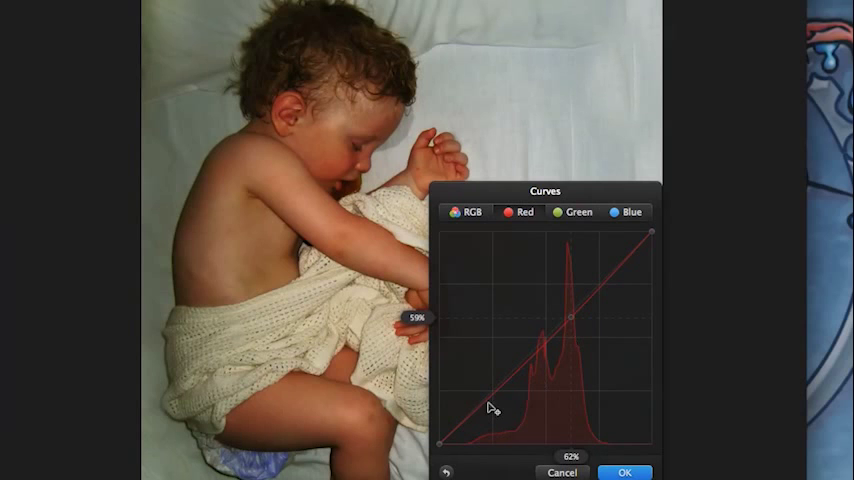
left_click_drag(516, 396, 496, 416)
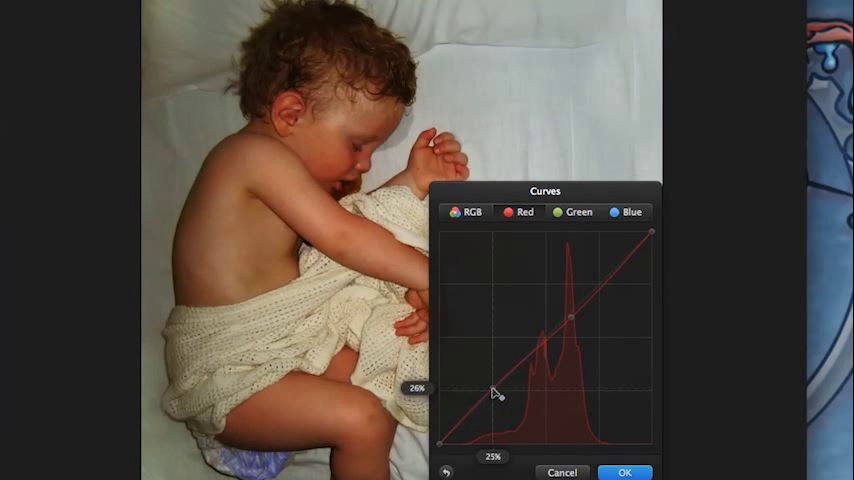
left_click_drag(496, 392, 570, 328)
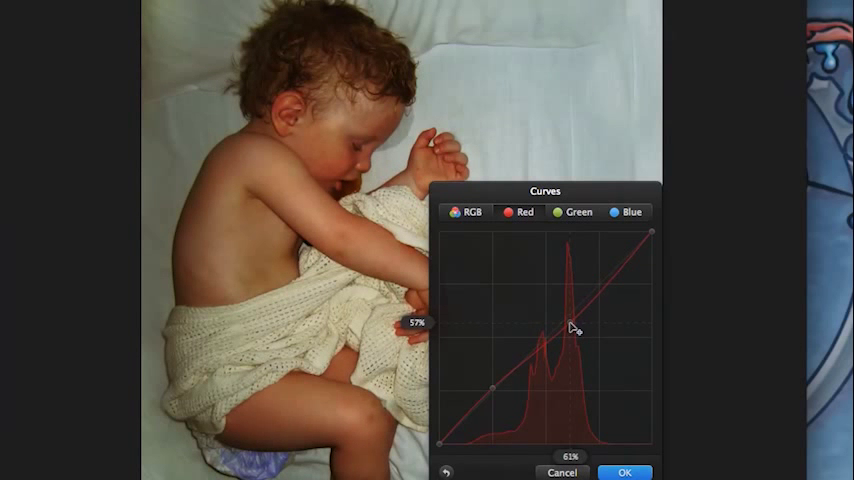
left_click(572, 212)
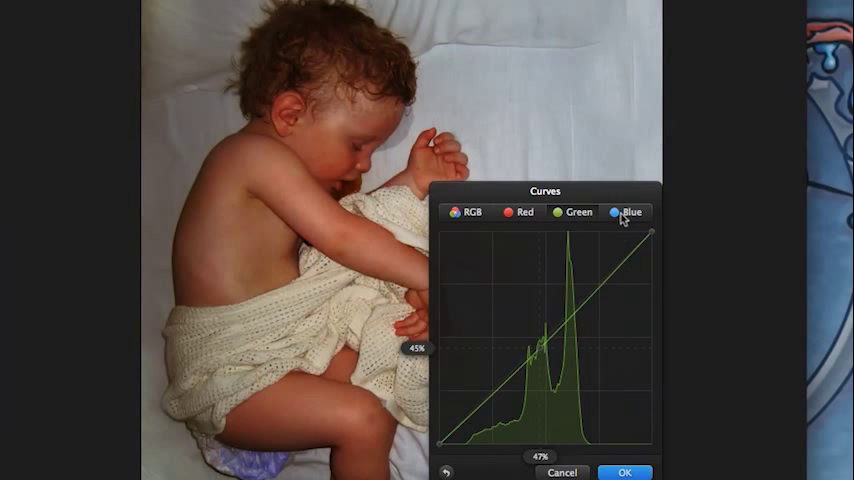
Lift the Blue channel curve's midtones slightly and apply the whole Curves adjustment
left_click(626, 212)
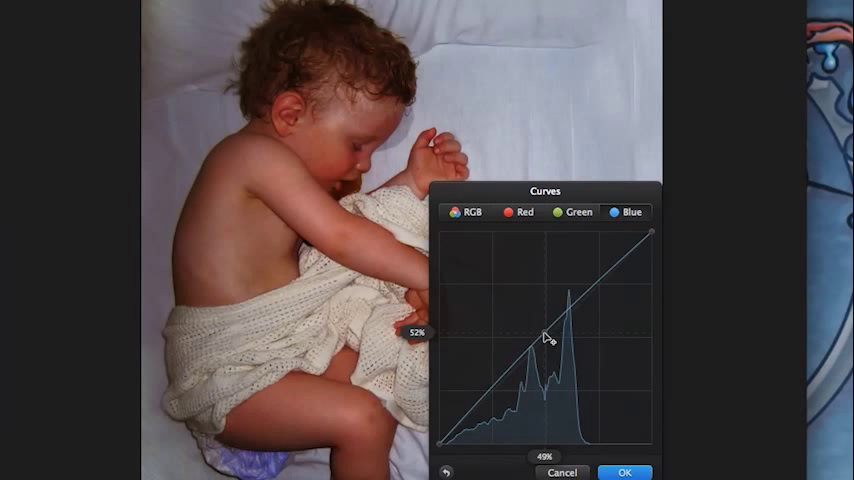
left_click_drag(544, 340, 544, 330)
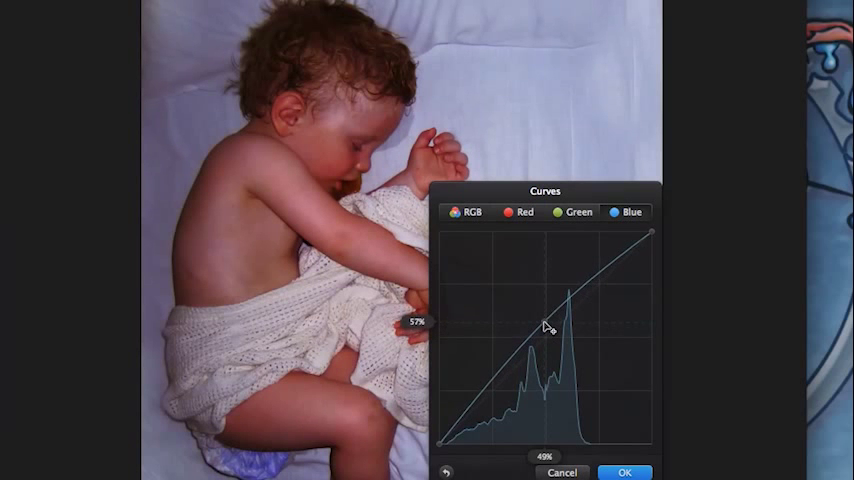
left_click_drag(544, 328, 544, 320)
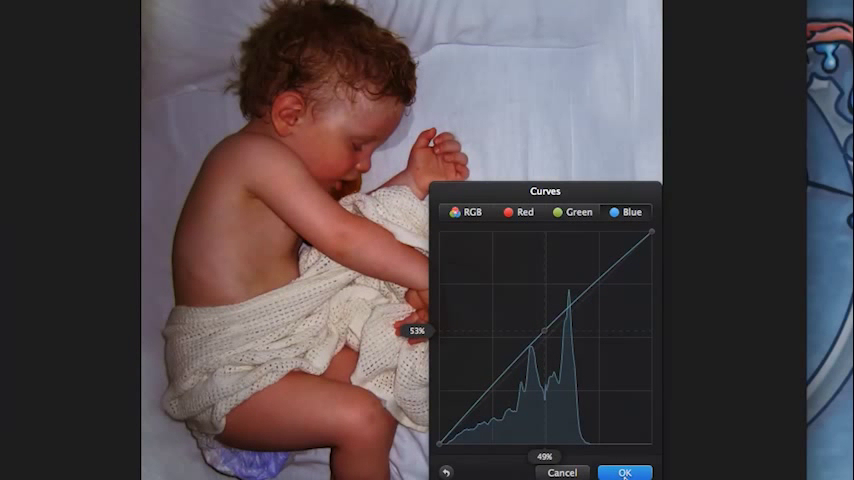
left_click(624, 472)
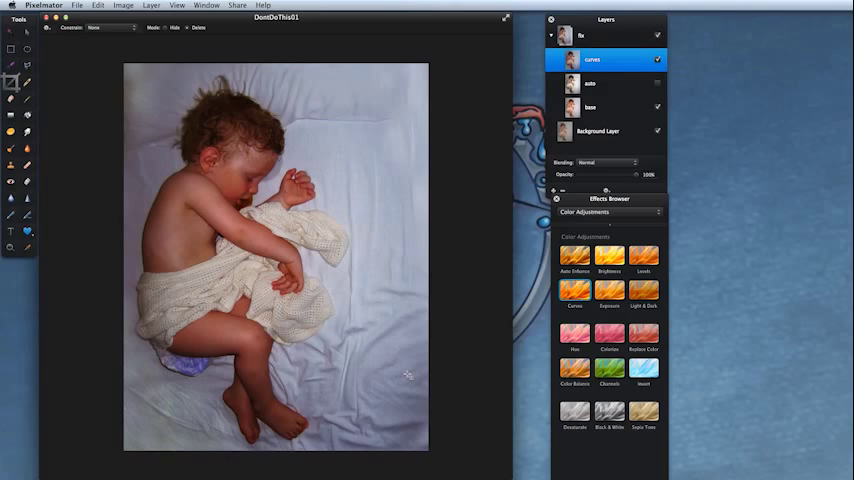
mouse_move(432, 186)
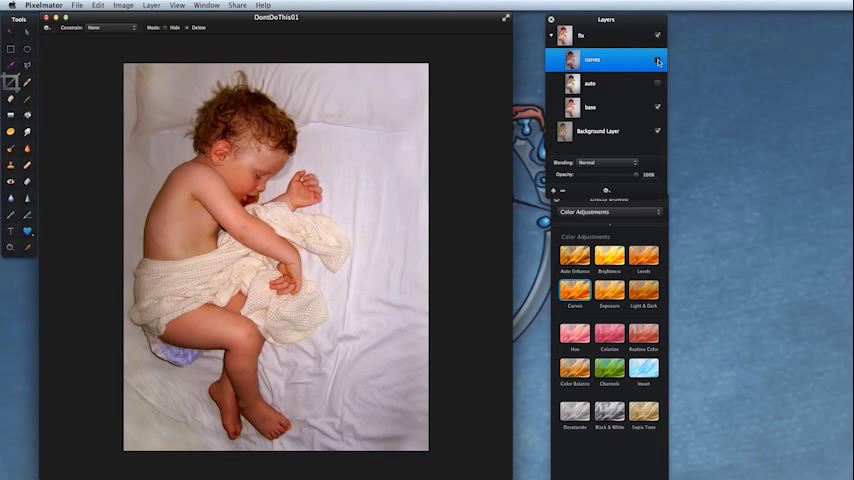
left_click(656, 60)
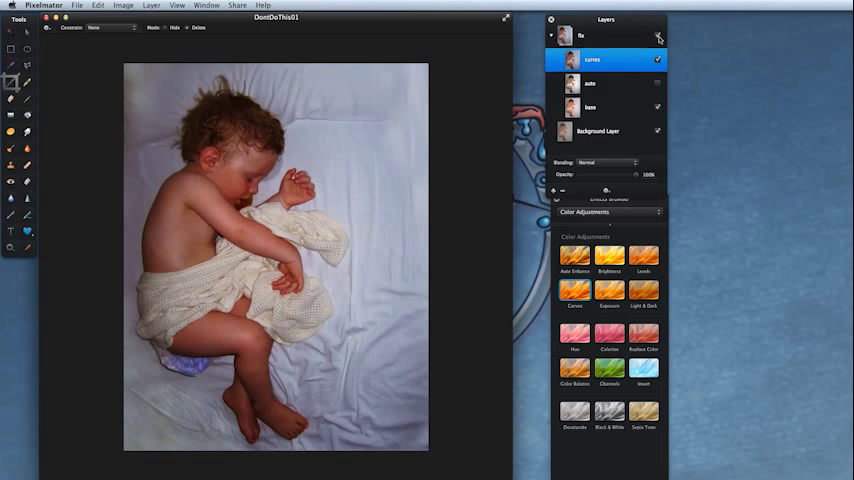
left_click(656, 36)
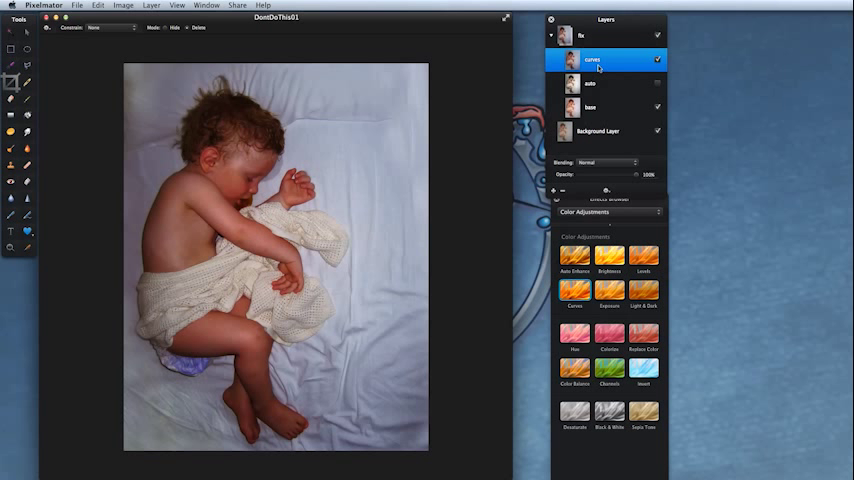
mouse_move(610, 110)
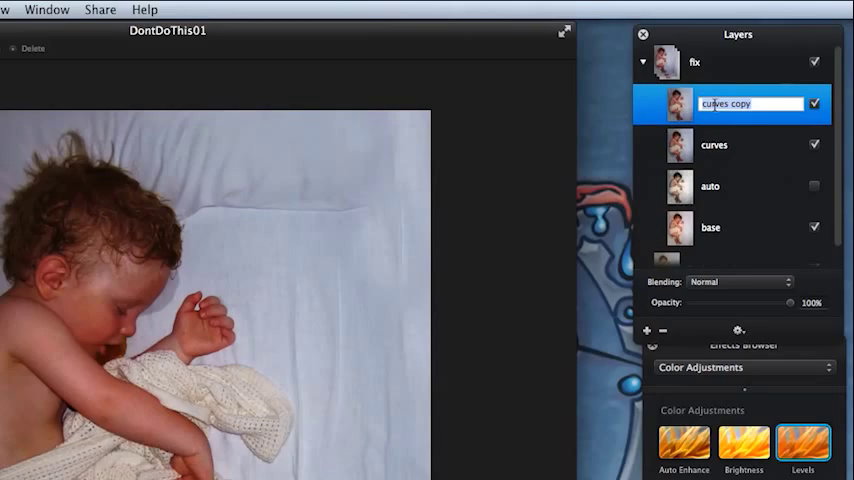
Start renaming the duplicated curves layer, beginning its new name with 'cl'
type("cl")
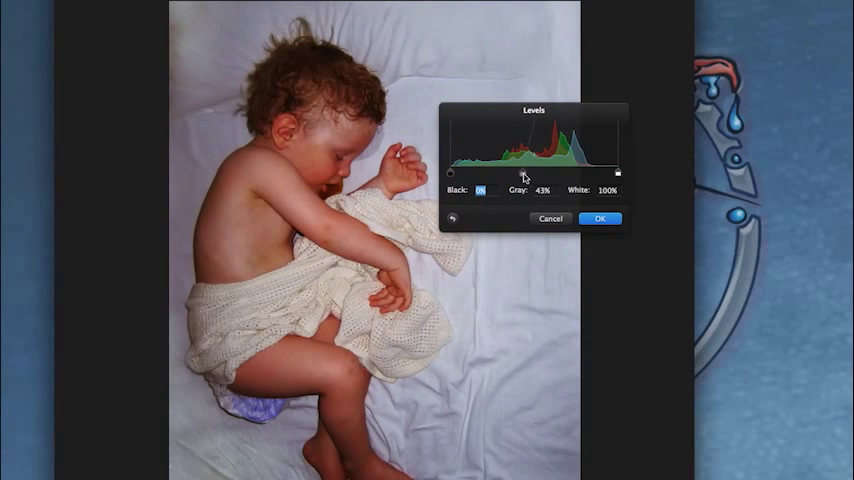
Apply Levels with the white point pulled in to about 88% and the gray midtone nudged, brightening the photo
left_click_drag(618, 176, 608, 176)
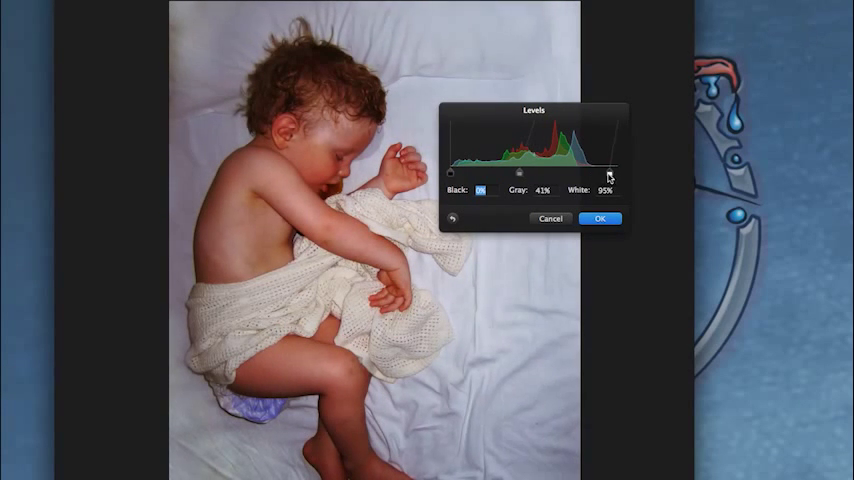
left_click_drag(608, 172, 592, 172)
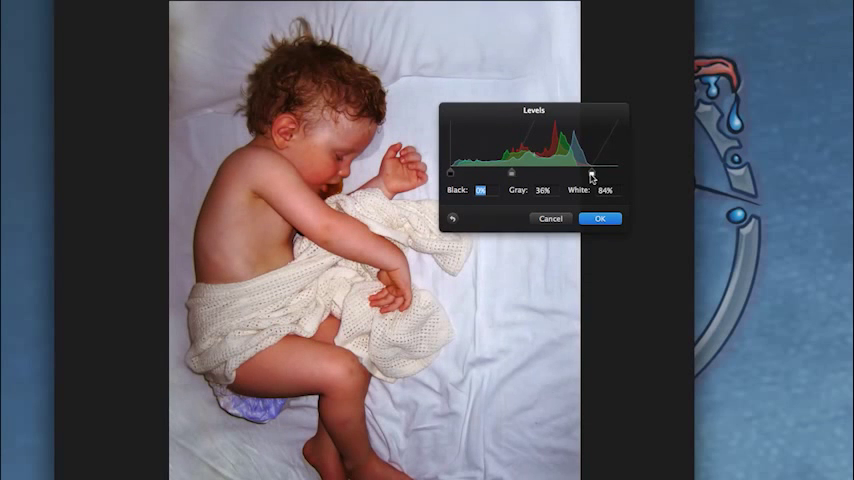
left_click_drag(596, 172, 590, 172)
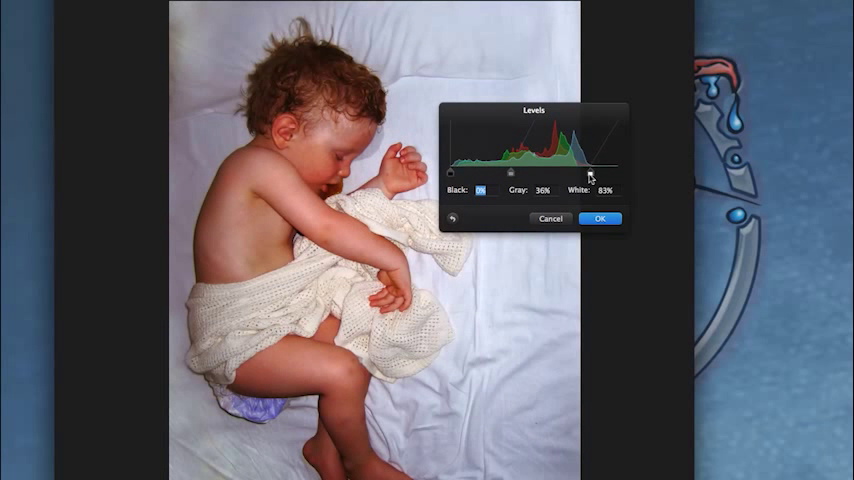
left_click_drag(592, 170, 598, 176)
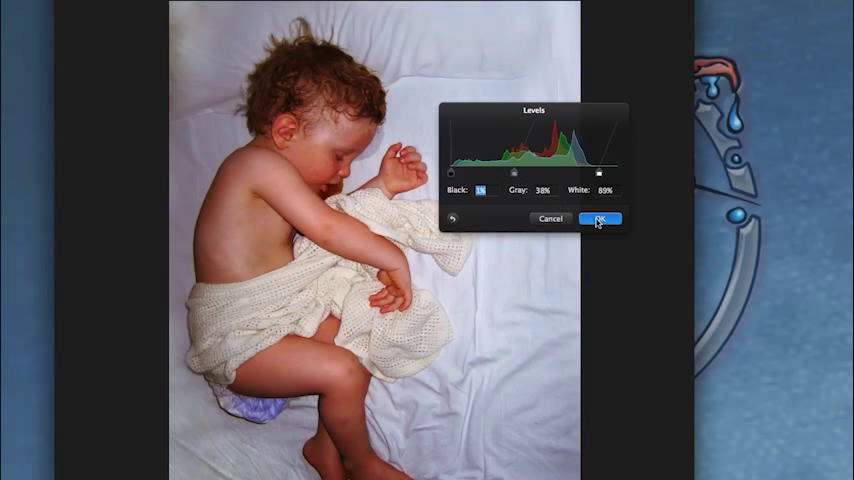
left_click(598, 220)
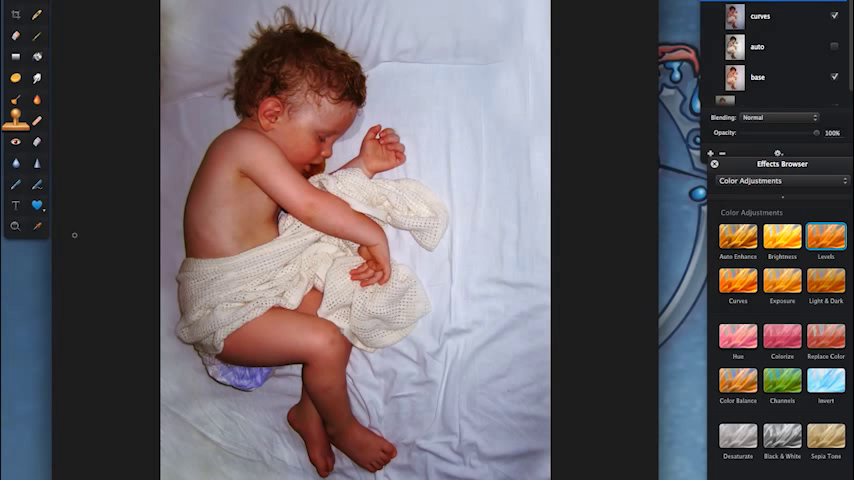
mouse_move(16, 226)
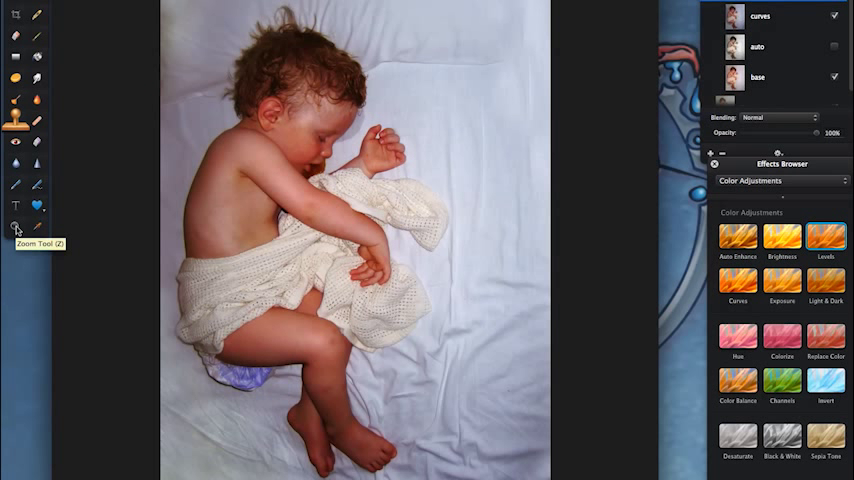
mouse_move(338, 132)
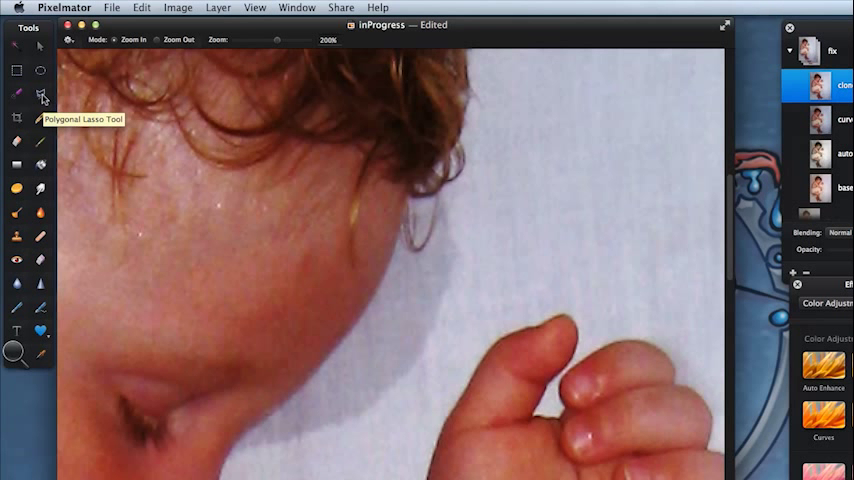
Switch to the Polygonal Lasso for a straight-edged selection around the baby's face
left_click(40, 96)
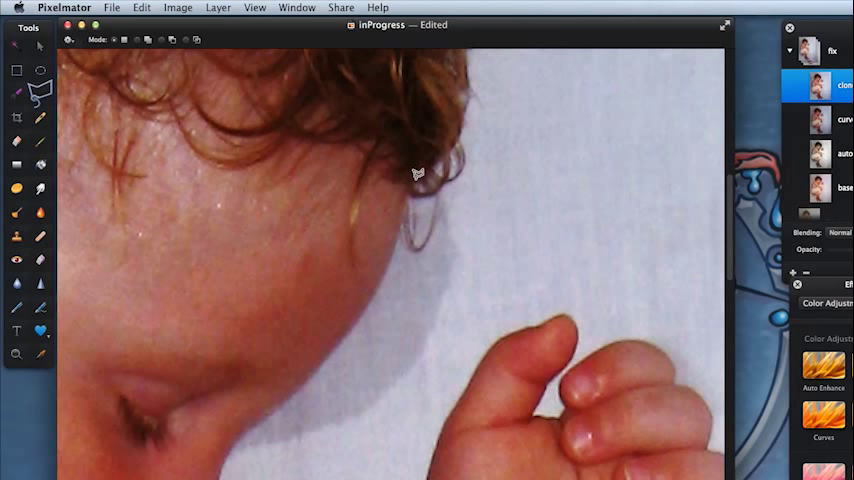
mouse_move(404, 196)
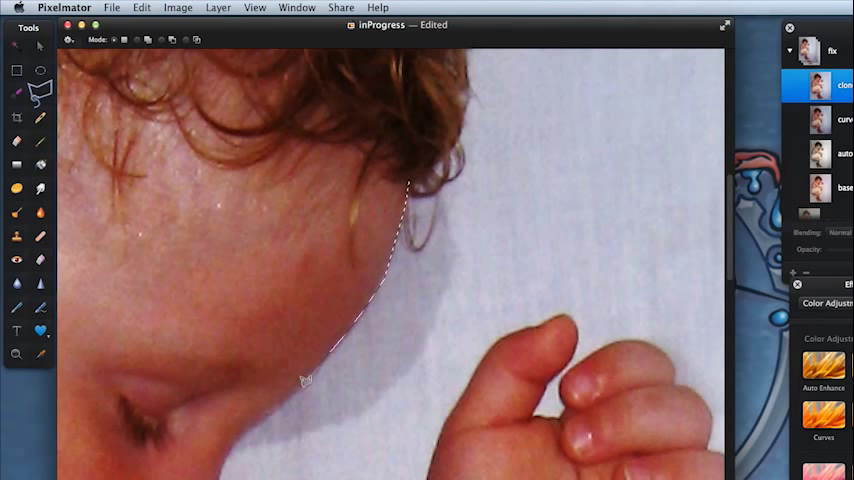
mouse_move(272, 408)
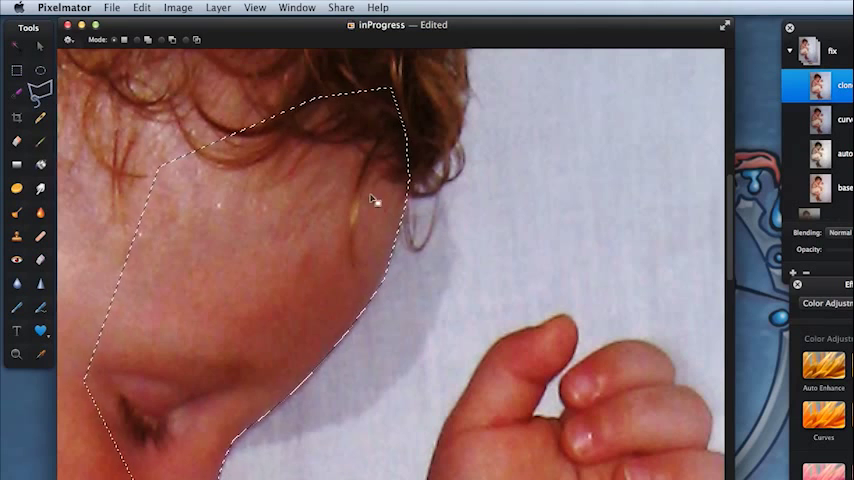
mouse_move(258, 344)
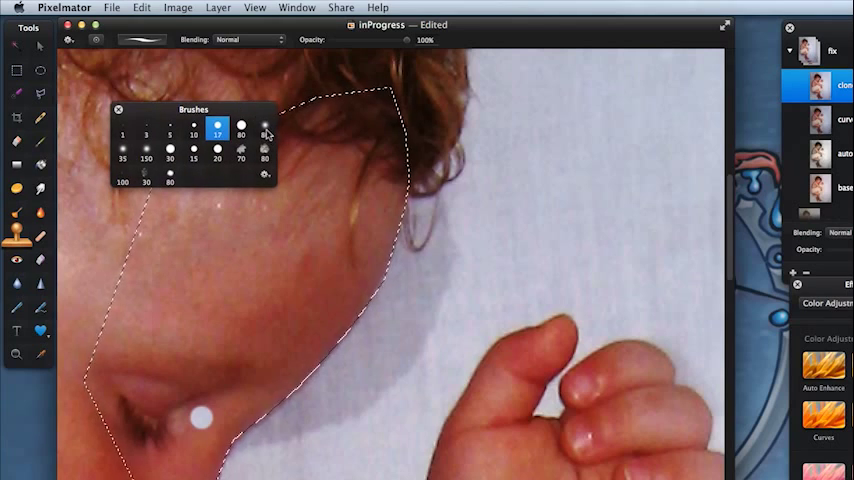
Choose a large soft brush for cloning clean sheet over the mark beside the head
left_click(118, 108)
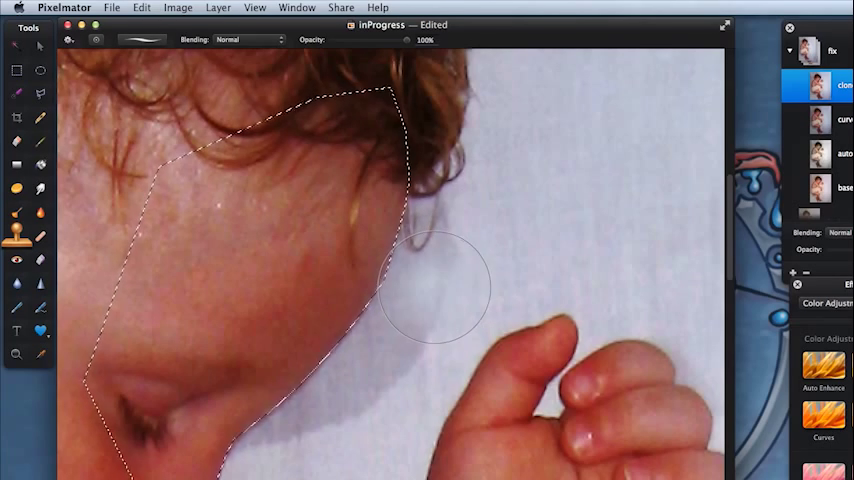
mouse_move(606, 178)
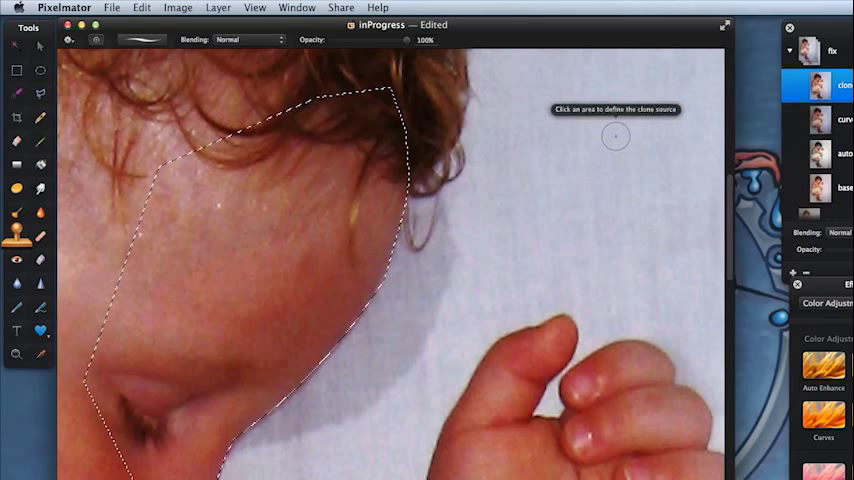
mouse_move(624, 150)
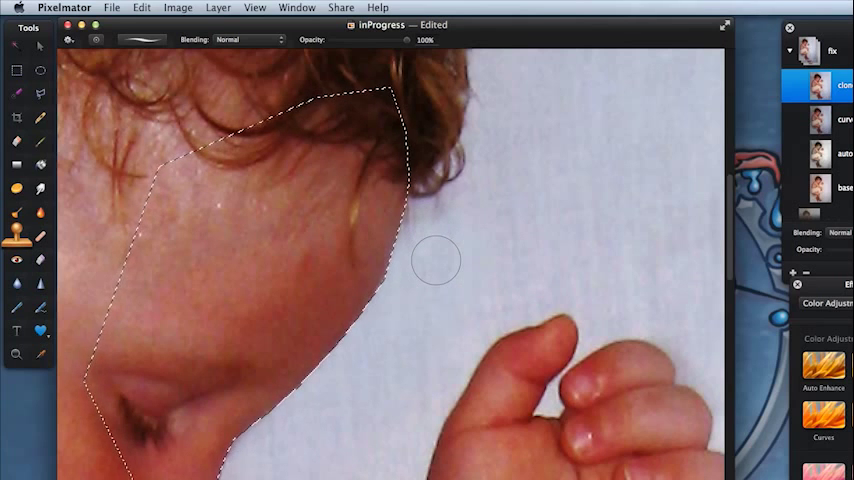
mouse_move(576, 136)
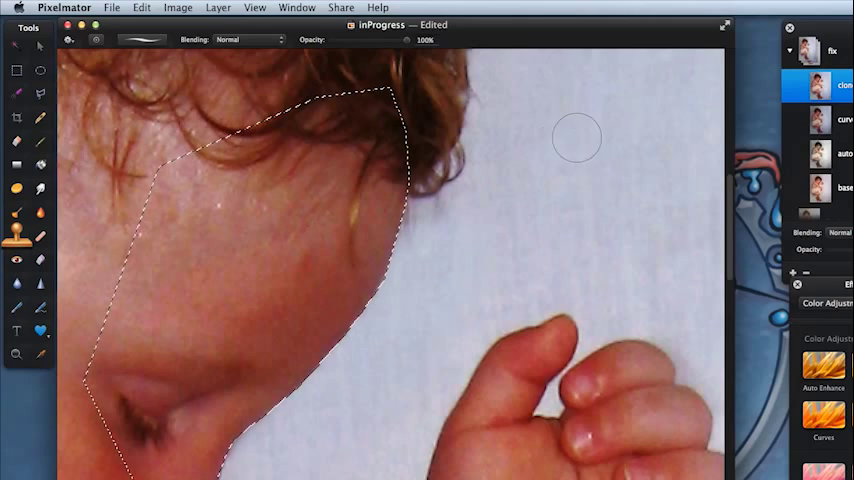
mouse_move(600, 164)
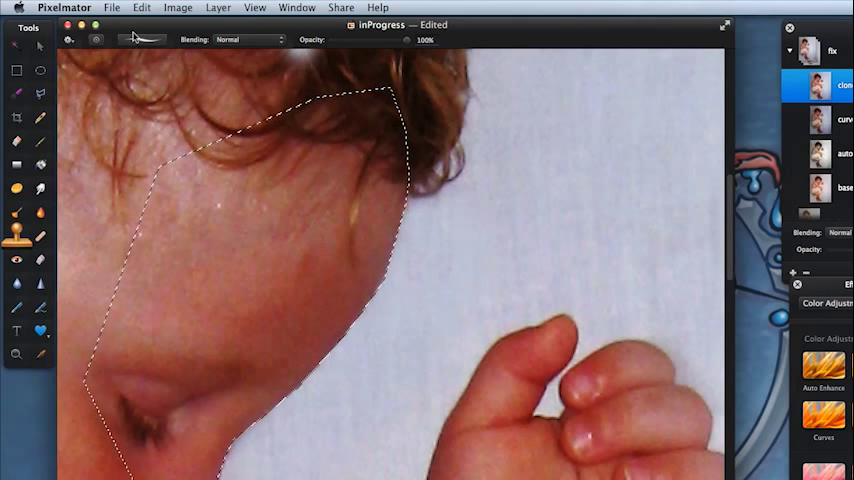
Clear the face selection via Edit, then start a colour-based selection on the baby's thigh
left_click(142, 8)
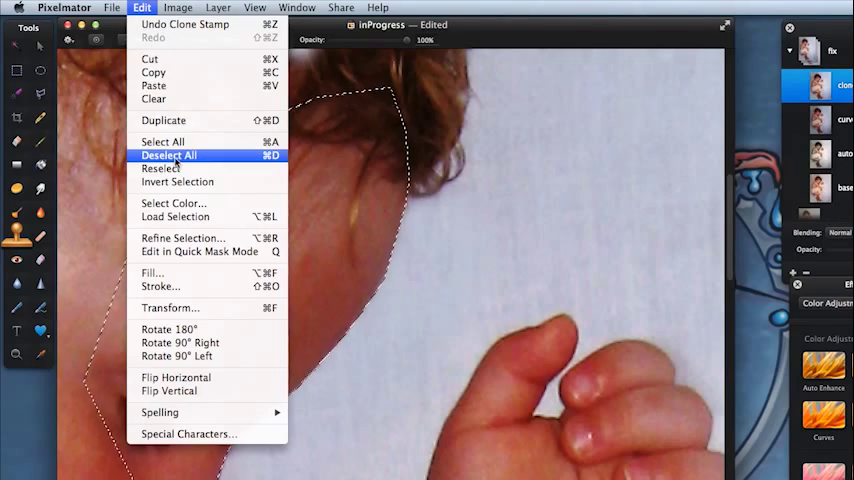
left_click(168, 156)
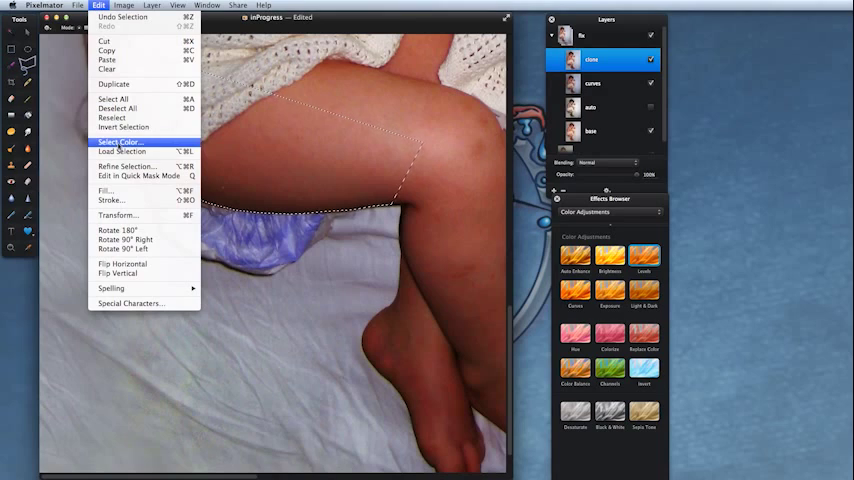
left_click(124, 128)
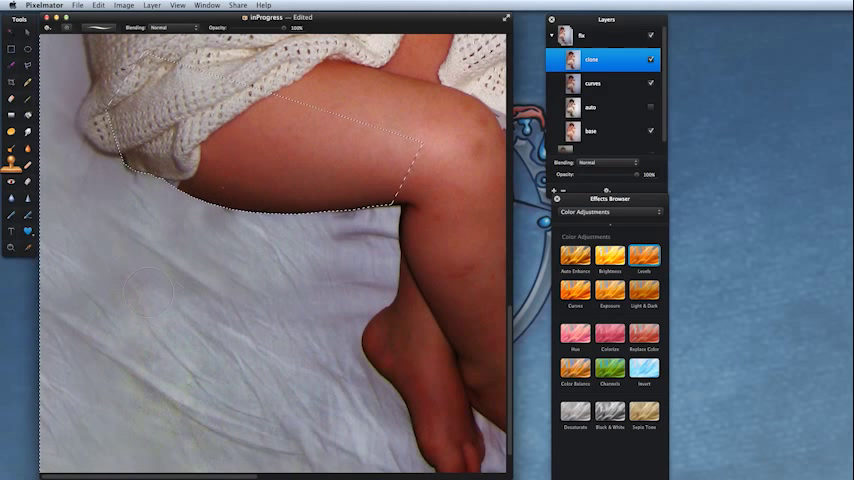
Deselect the leg selection via Edit, leaving the whole retouched photo unselected
left_click(98, 4)
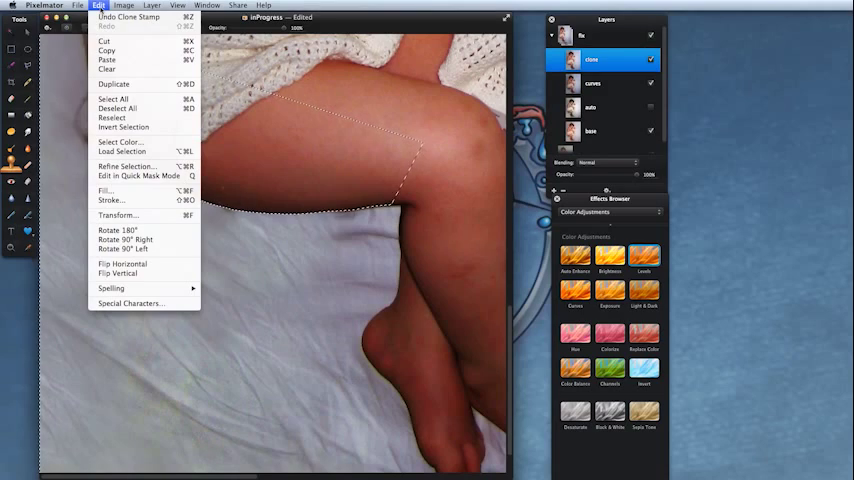
left_click(118, 108)
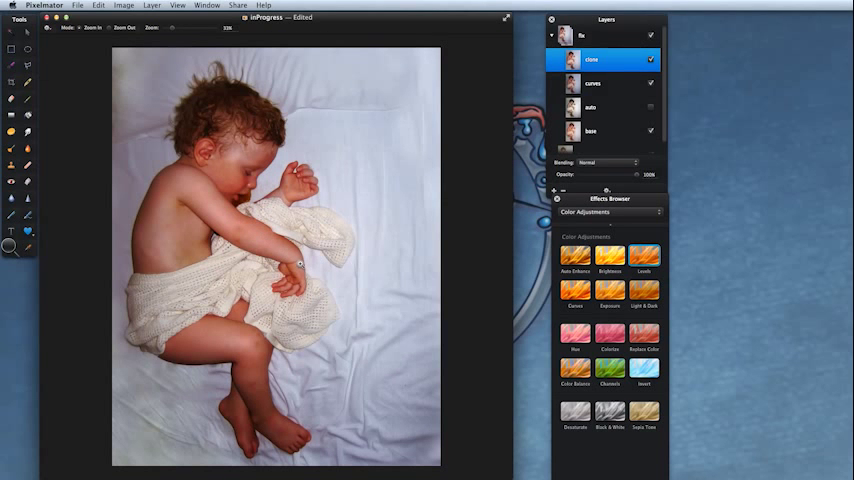
mouse_move(376, 264)
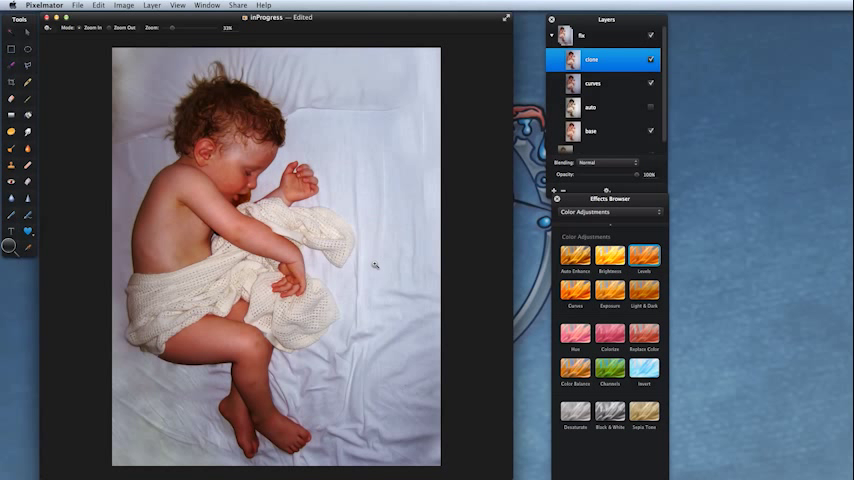